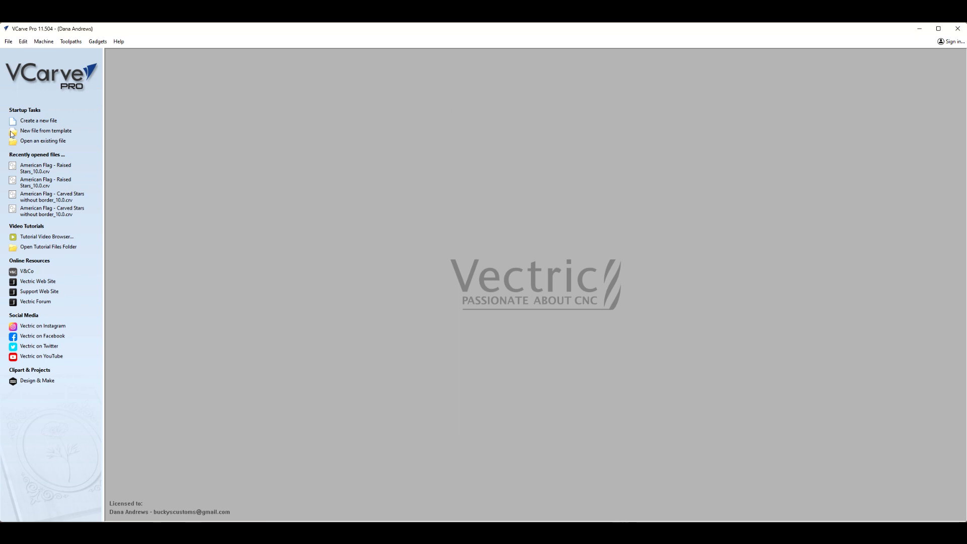
- Open the 'American Flag - Carved Stars with border' job from the startup page
click(44, 141)
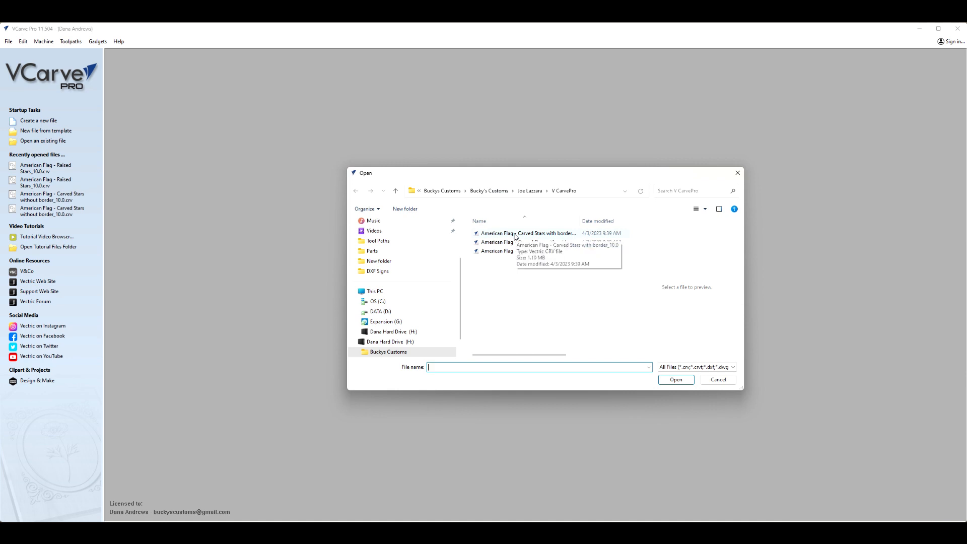
double_click(525, 233)
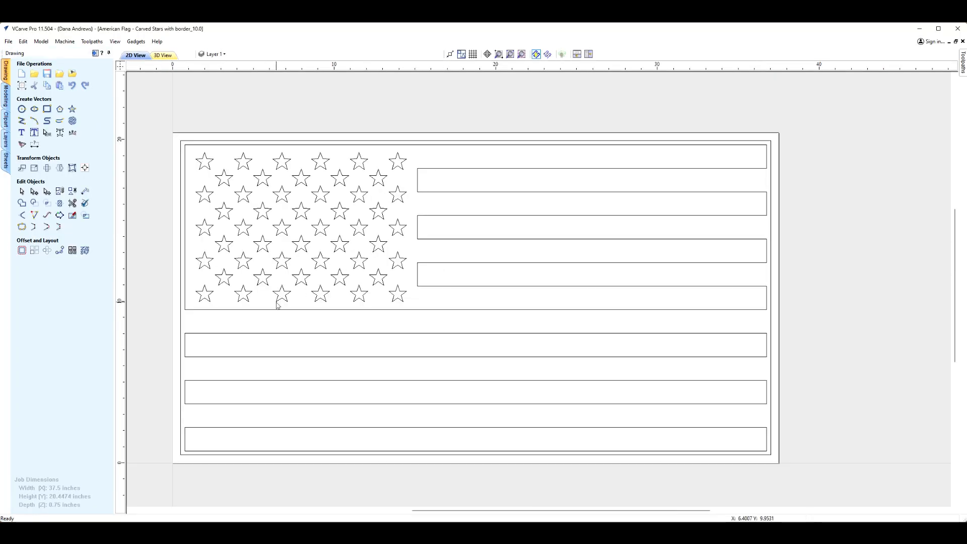
mouse_move(147, 121)
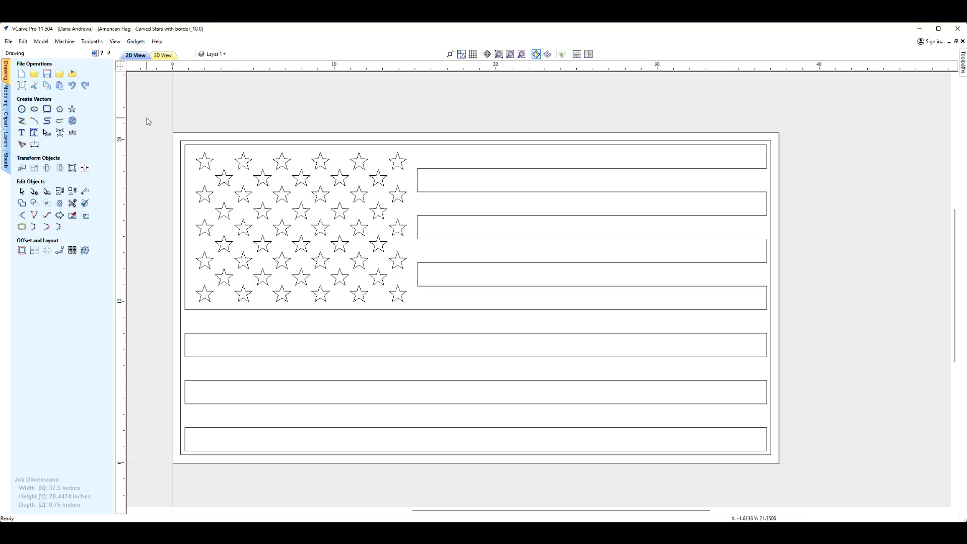
mouse_move(254, 176)
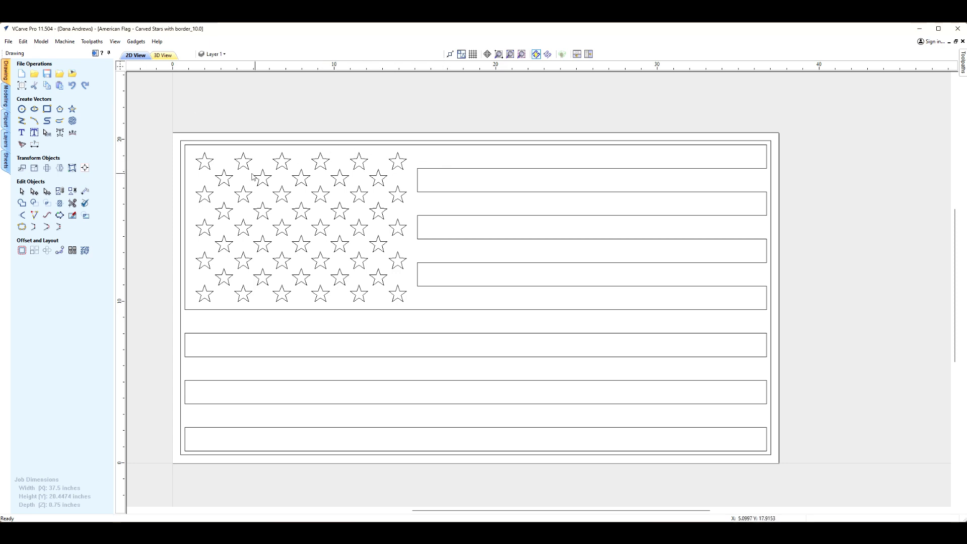
mouse_move(129, 143)
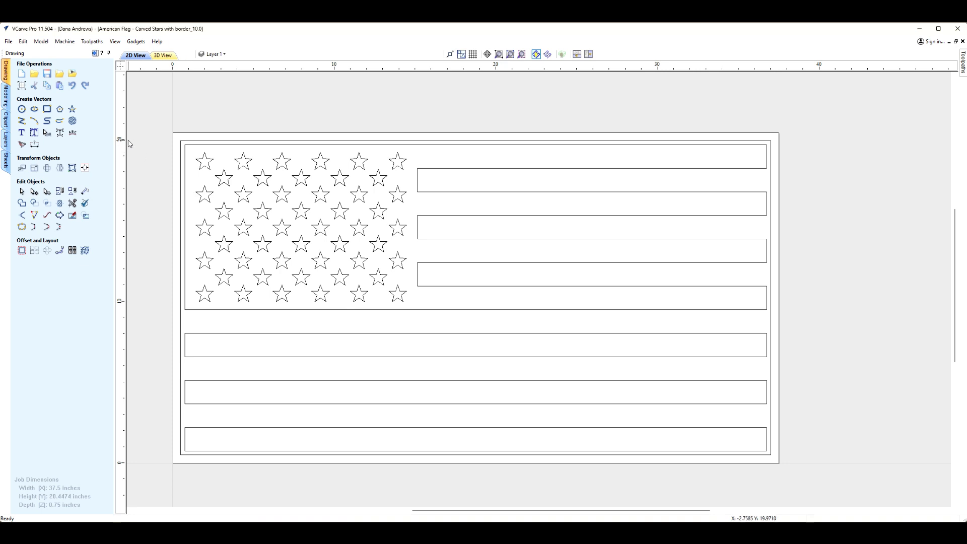
mouse_move(826, 101)
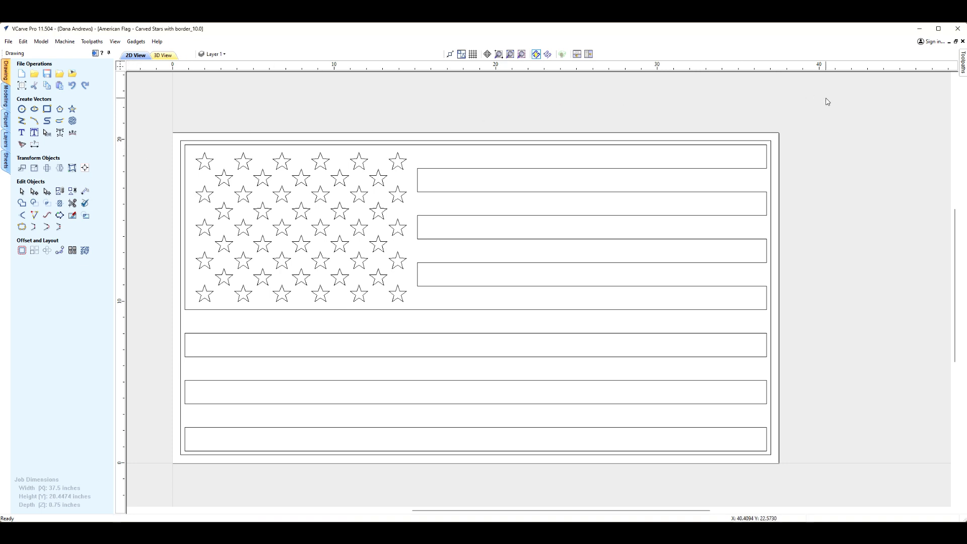
mouse_move(586, 91)
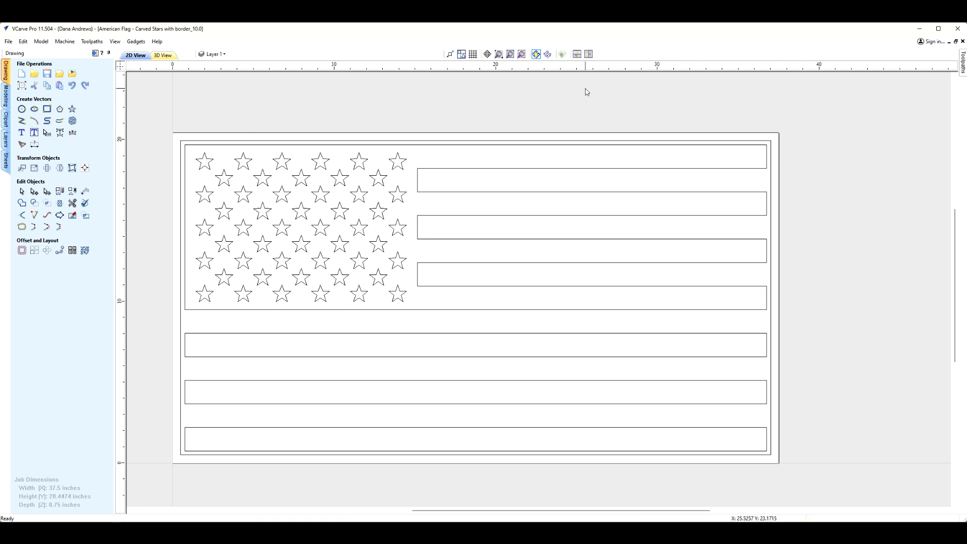
mouse_move(451, 159)
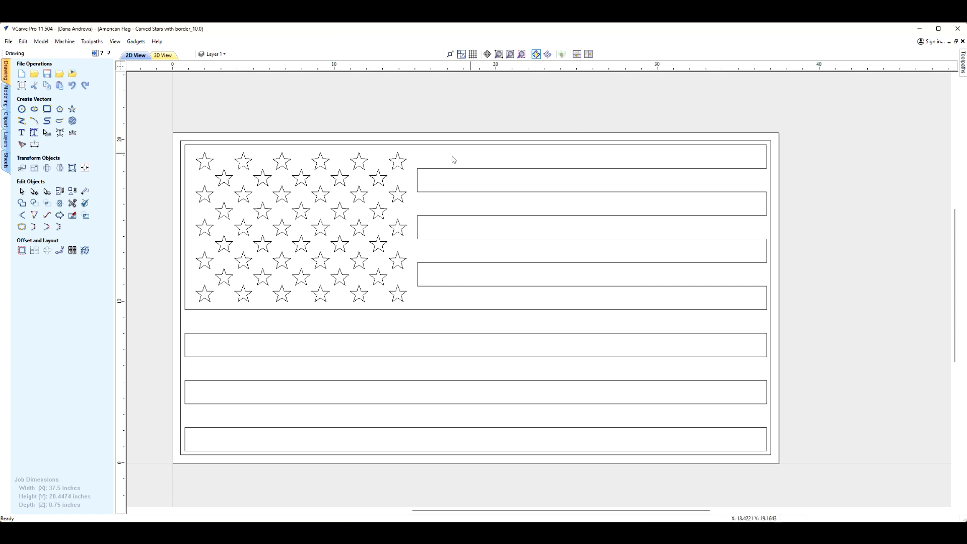
mouse_move(818, 193)
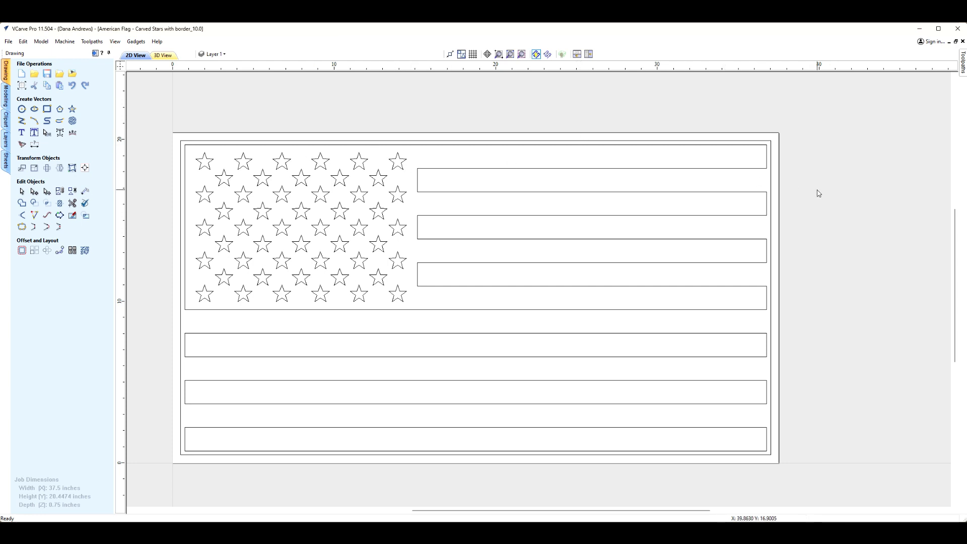
mouse_move(321, 185)
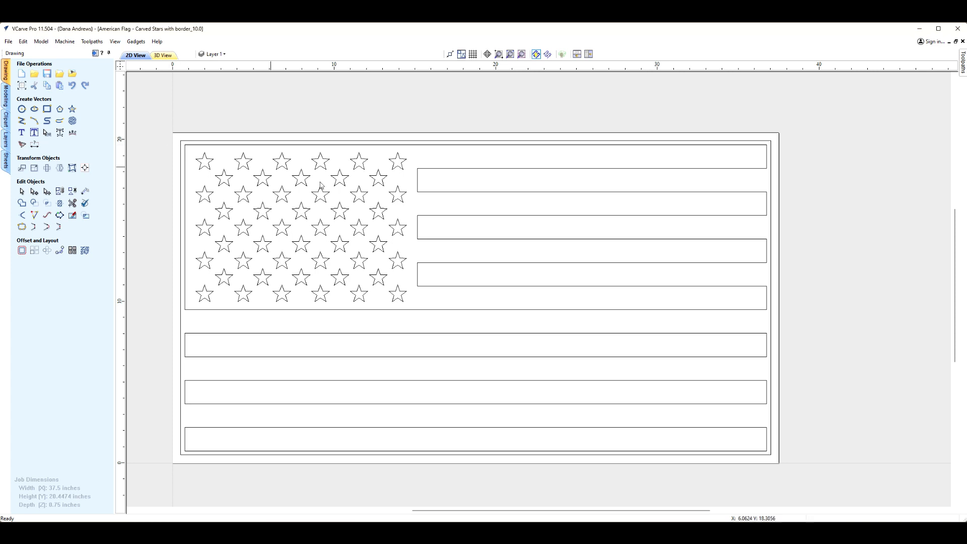
mouse_move(285, 281)
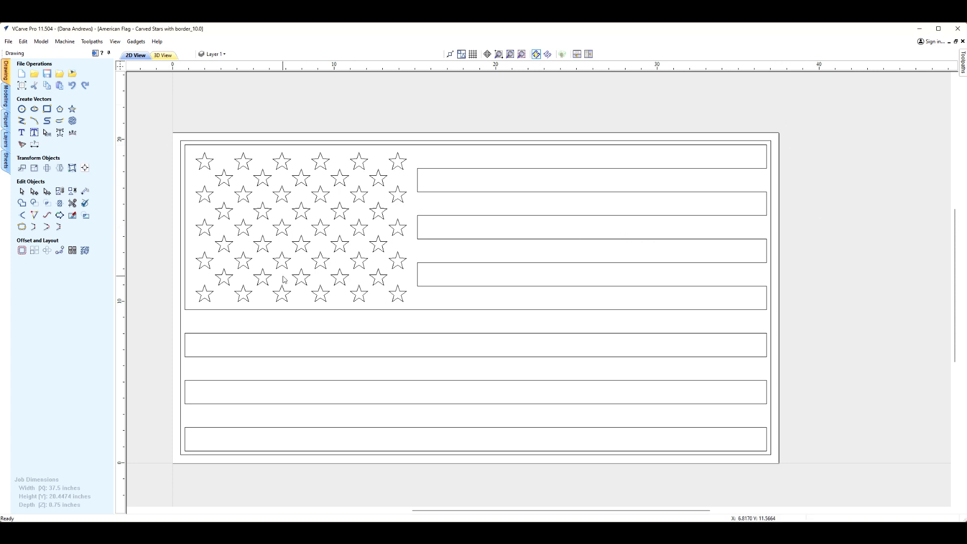
mouse_move(758, 276)
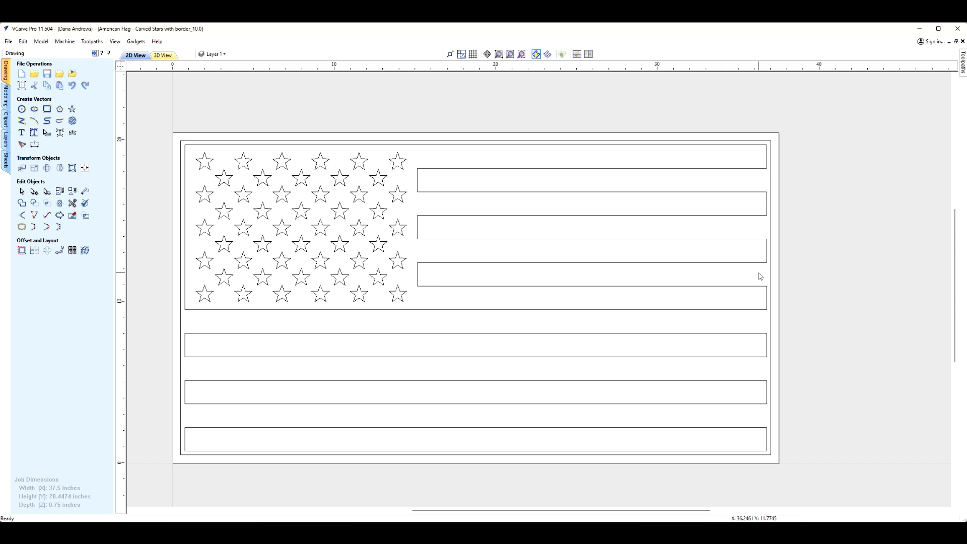
mouse_move(535, 304)
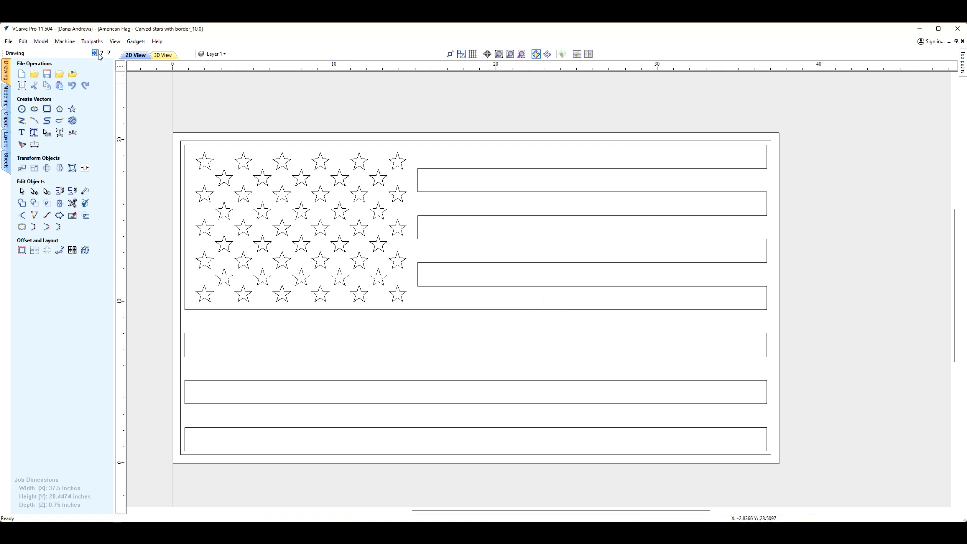
- Show the two existing V-Carve toolpaths over the flag, then delete all toolpaths from the job
click(965, 62)
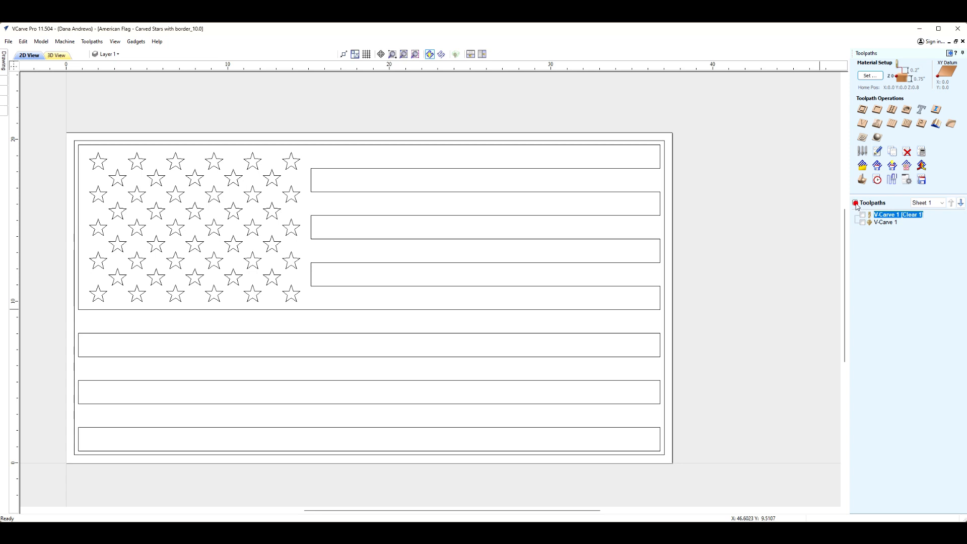
click(854, 202)
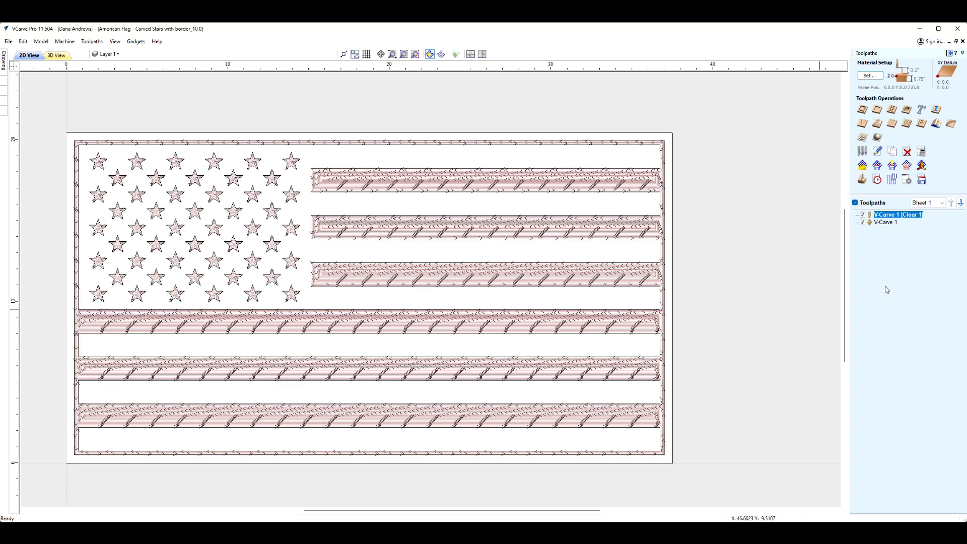
right_click(897, 214)
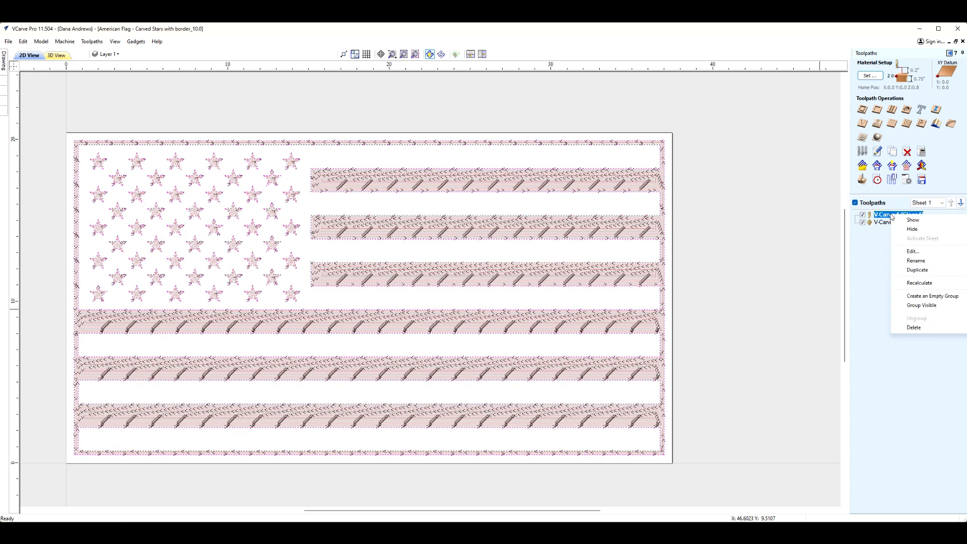
mouse_move(929, 325)
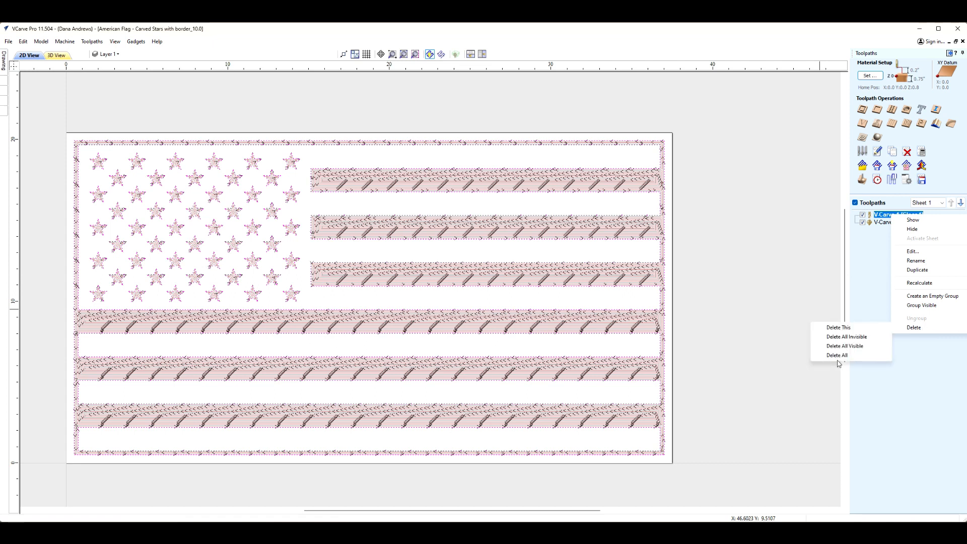
click(837, 355)
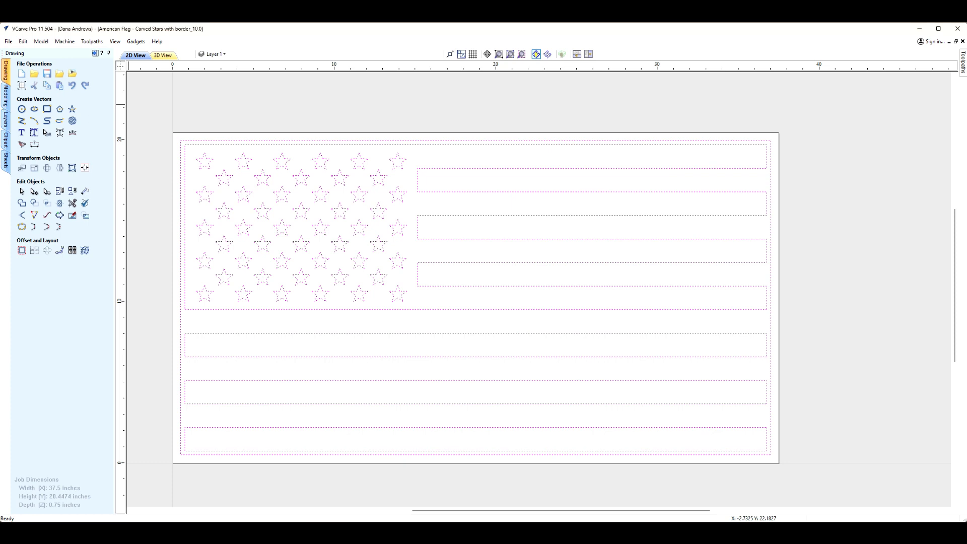
mouse_move(649, 420)
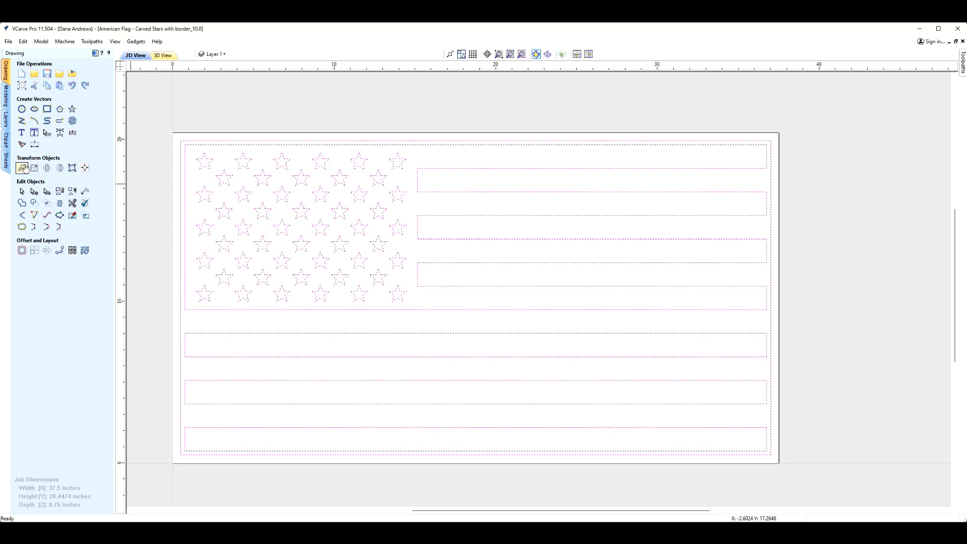
mouse_move(33, 168)
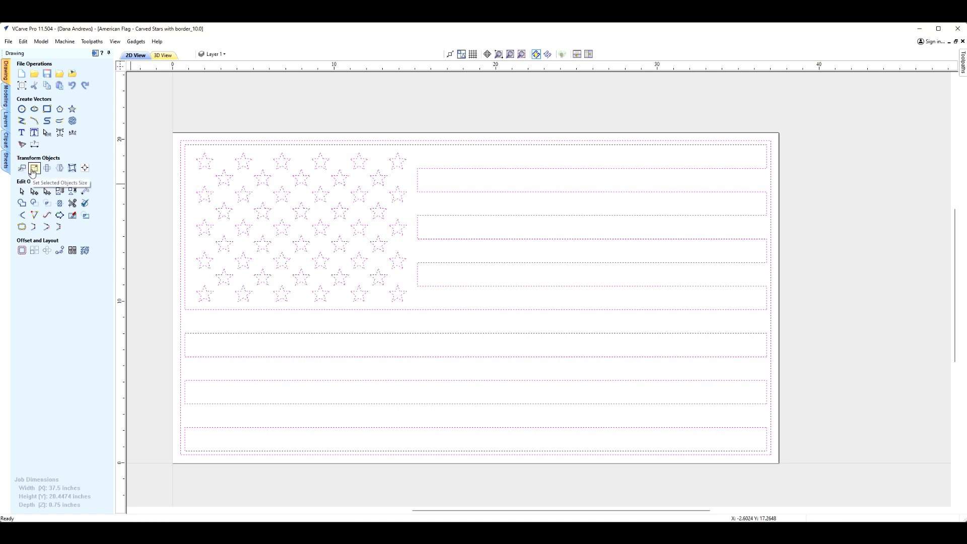
- Resize the flag to 20 inches wide with linked proportions (20 x 10.6561 in), centred on the material
click(33, 166)
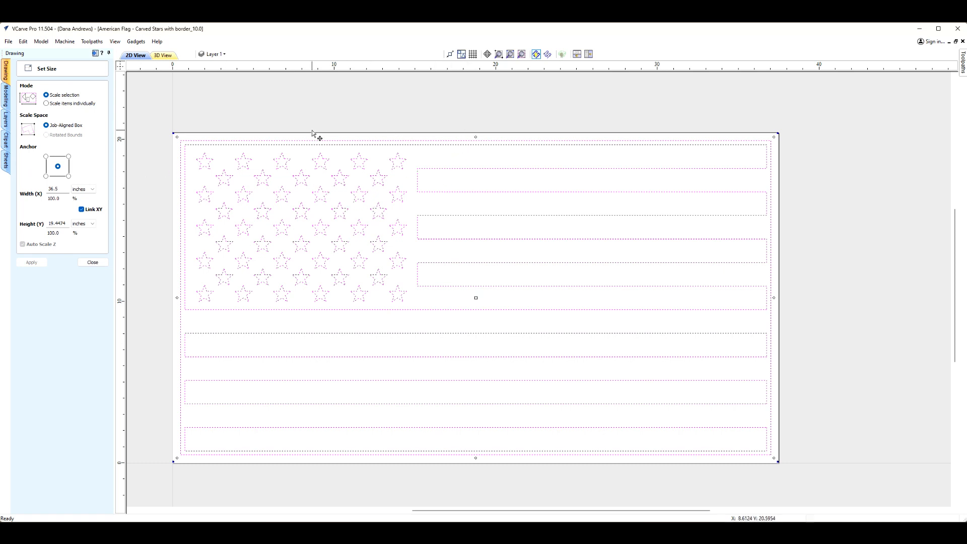
mouse_move(118, 192)
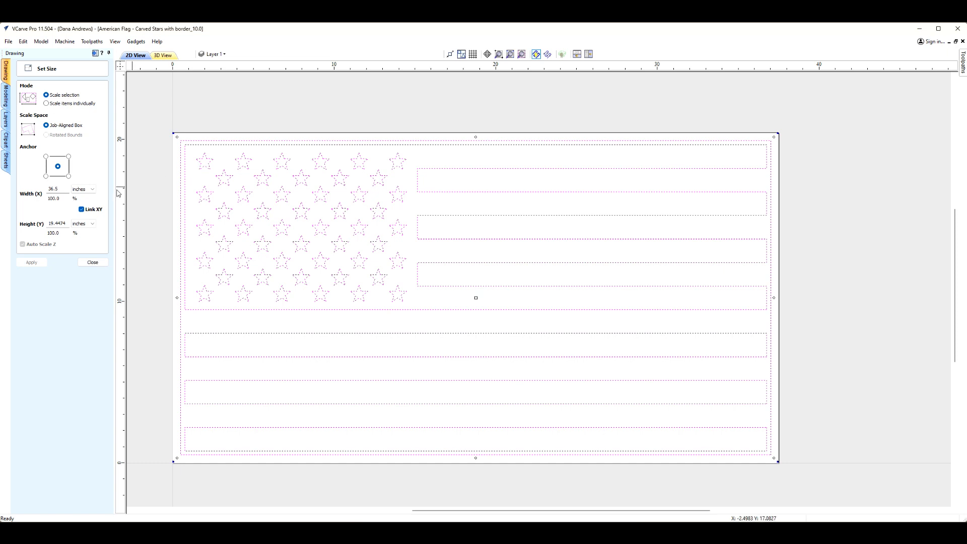
mouse_move(281, 224)
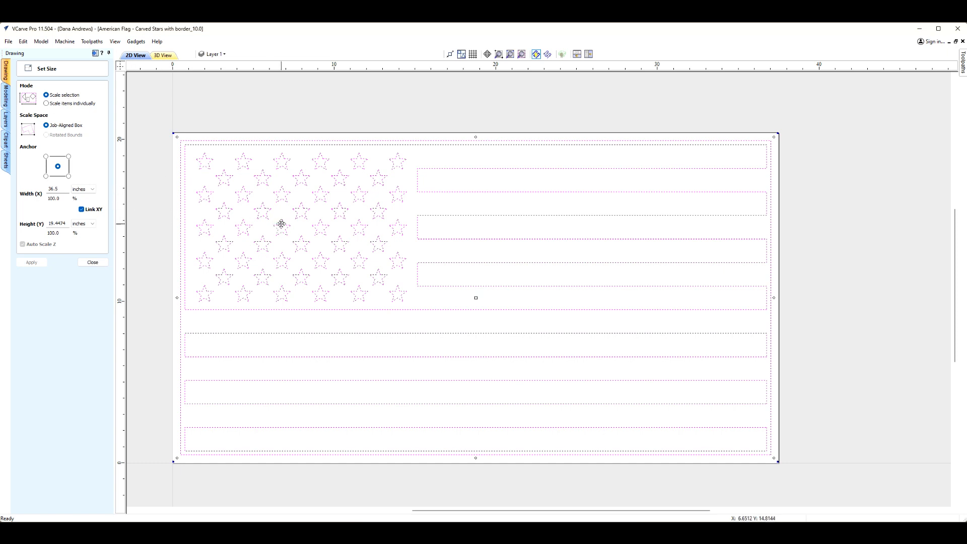
mouse_move(232, 127)
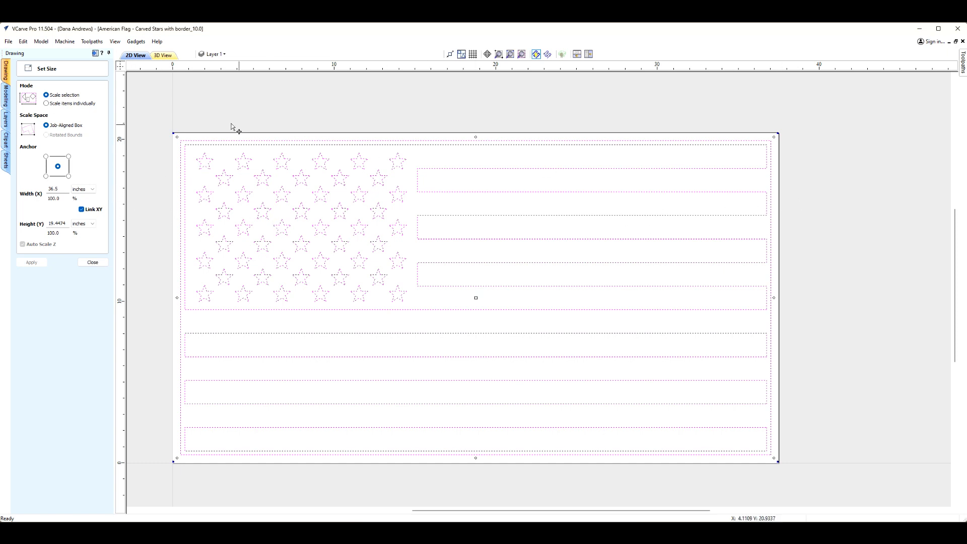
mouse_move(130, 188)
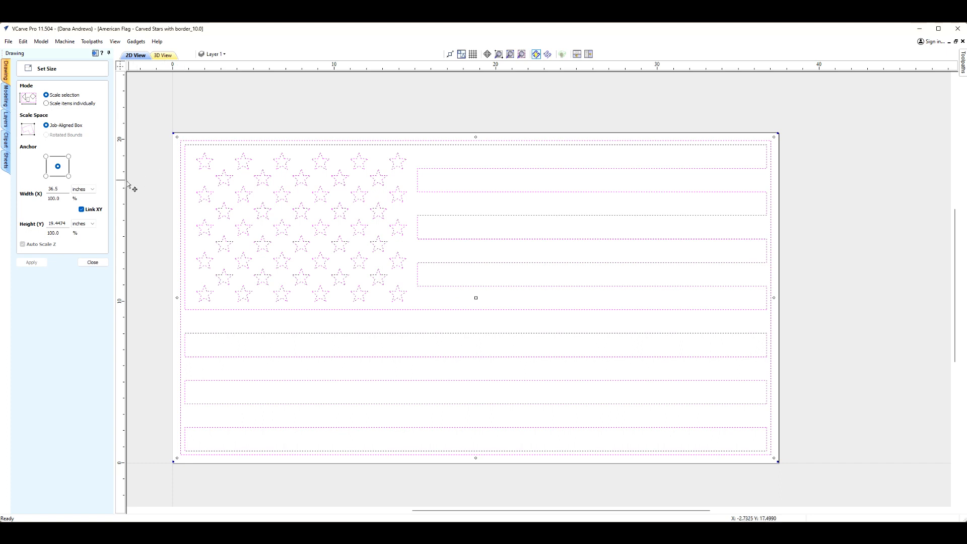
mouse_move(268, 269)
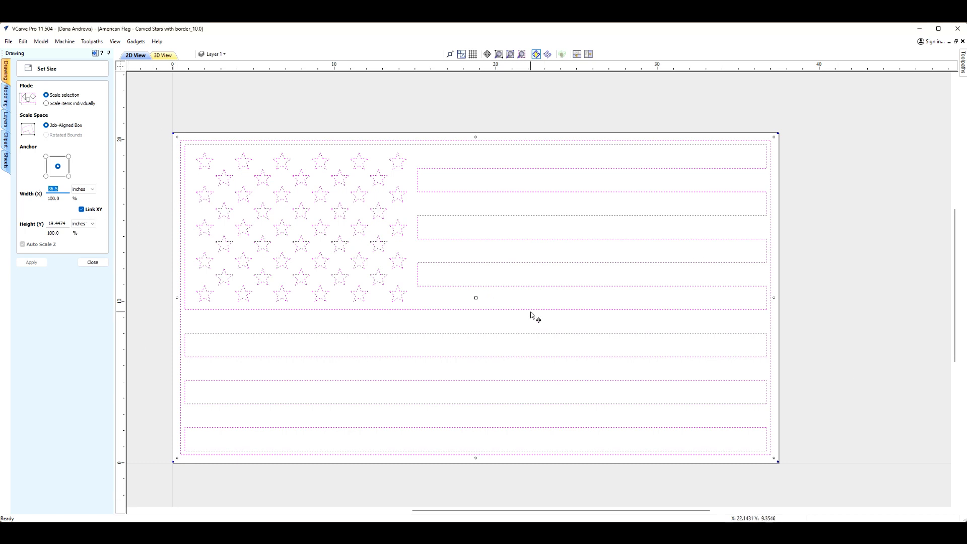
mouse_move(213, 103)
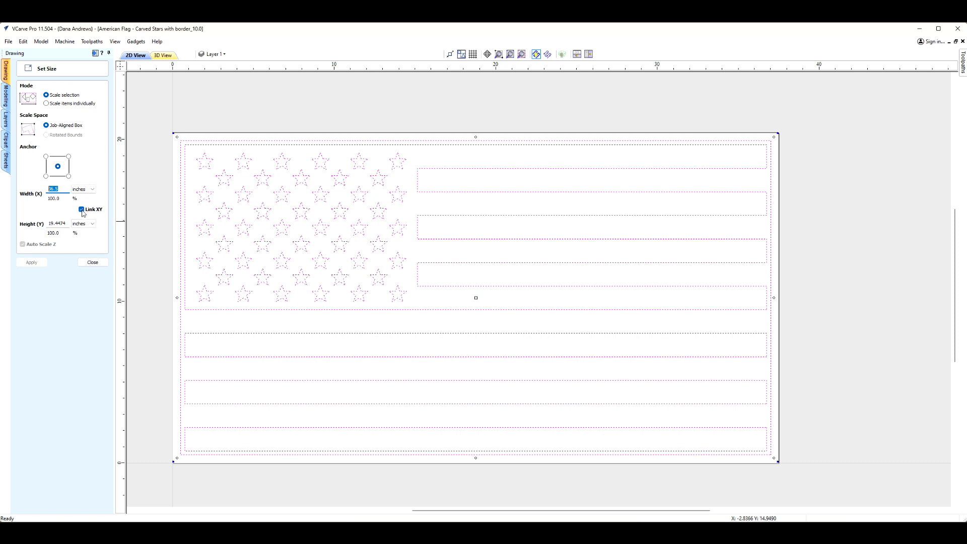
mouse_move(95, 224)
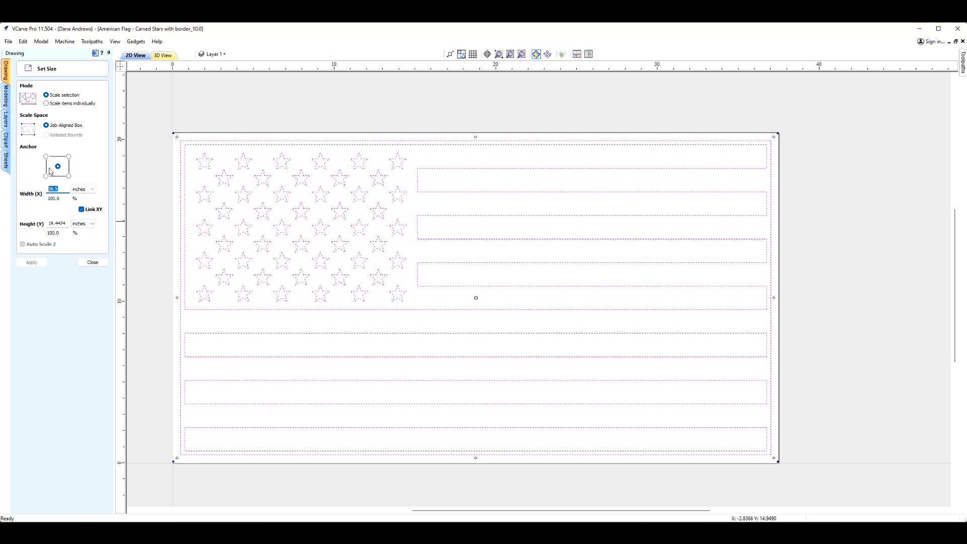
text(20)
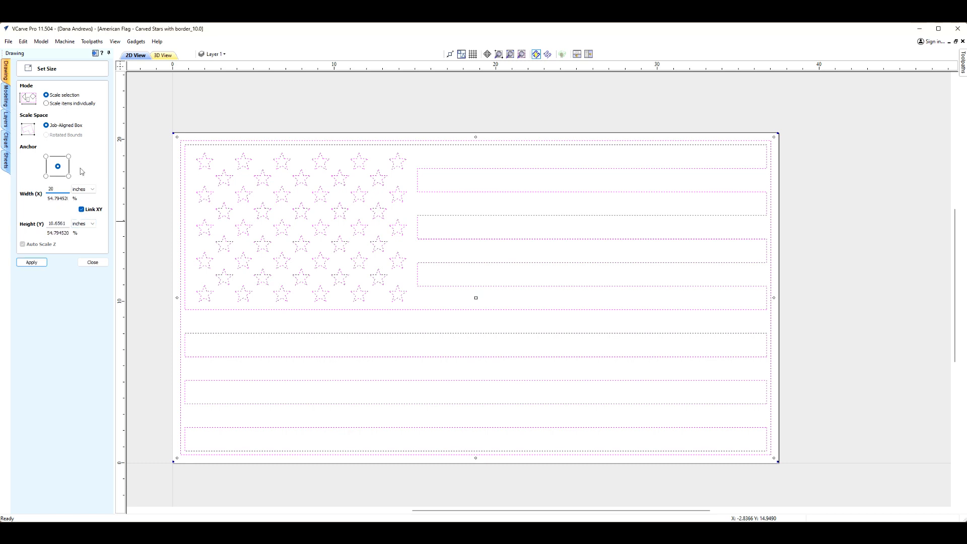
click(28, 262)
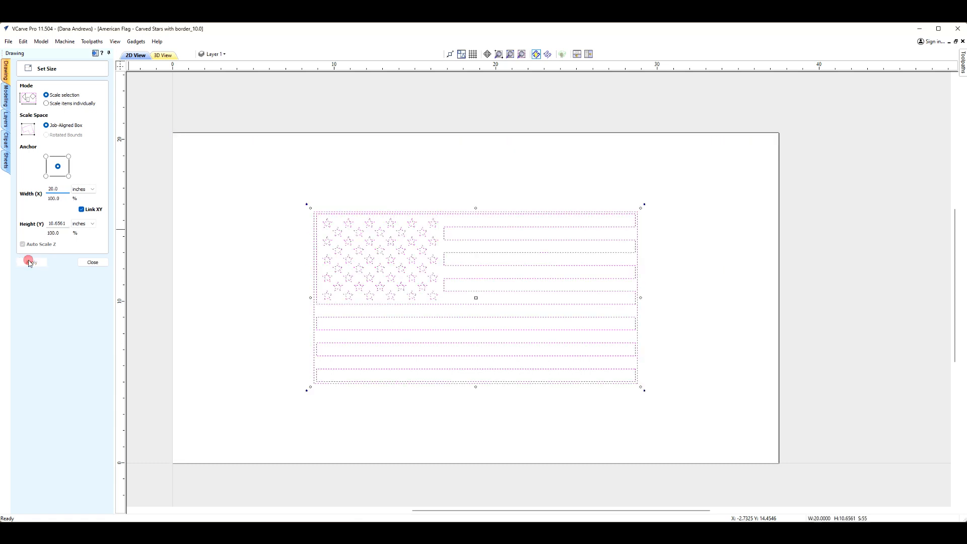
click(30, 262)
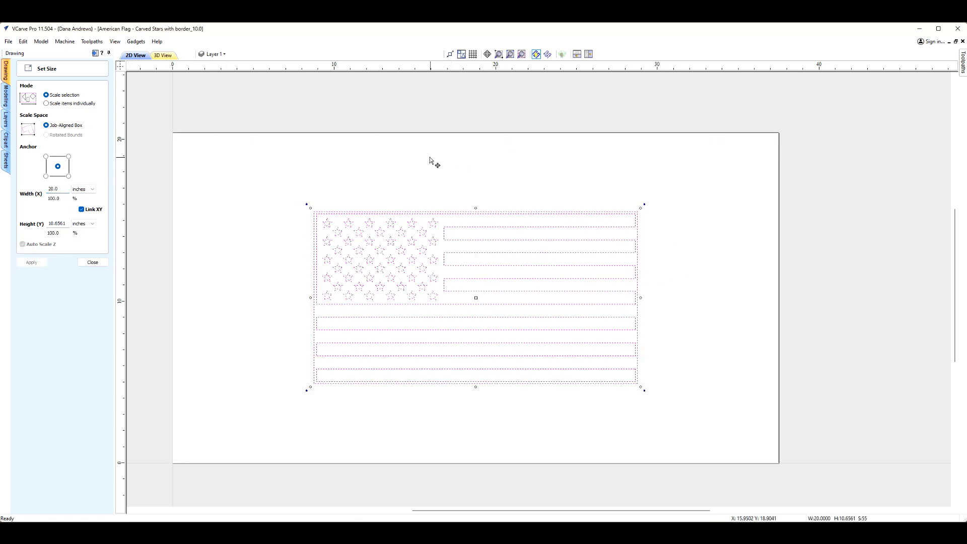
mouse_move(405, 169)
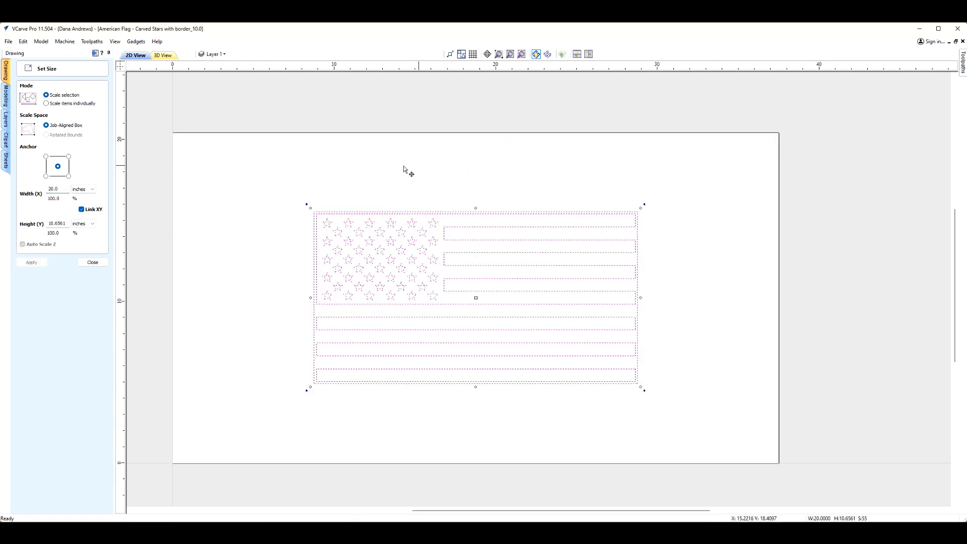
mouse_move(188, 383)
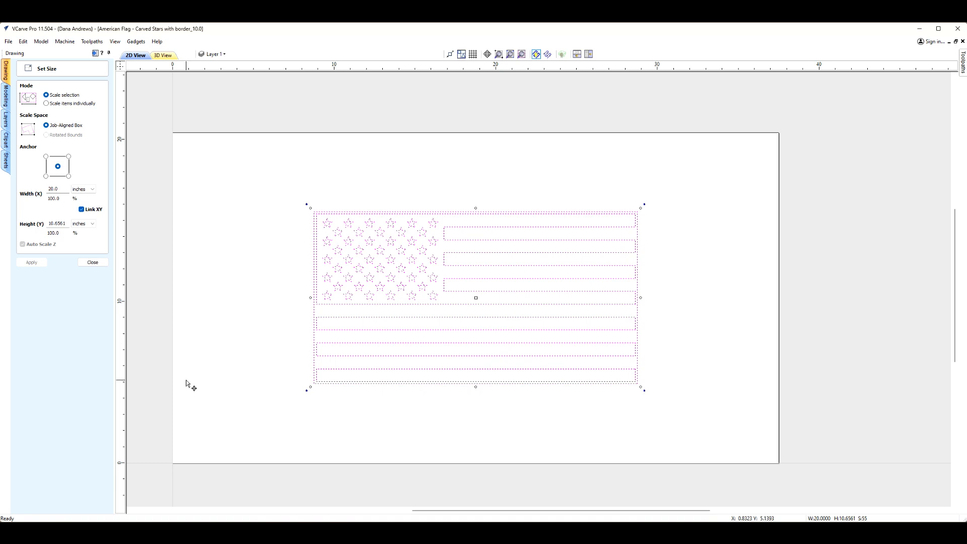
mouse_move(276, 388)
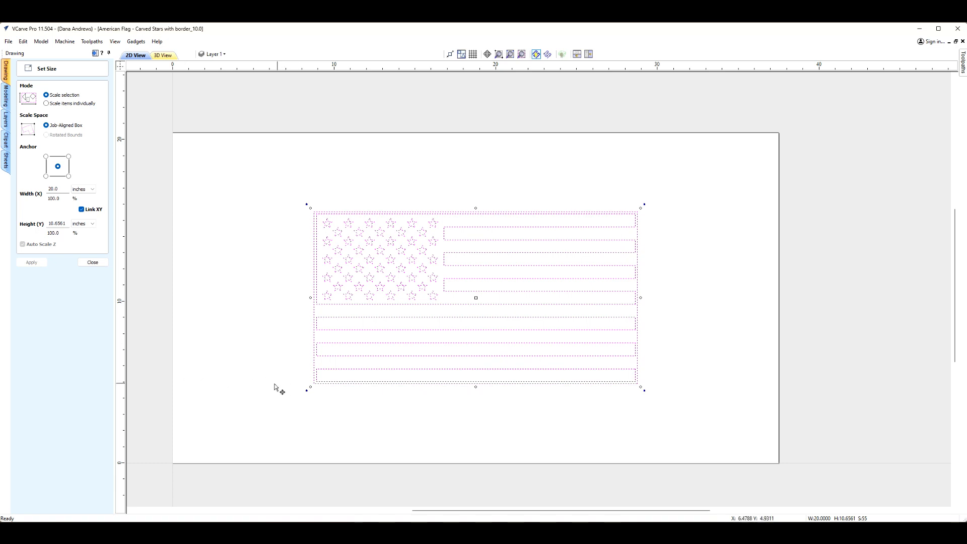
mouse_move(697, 280)
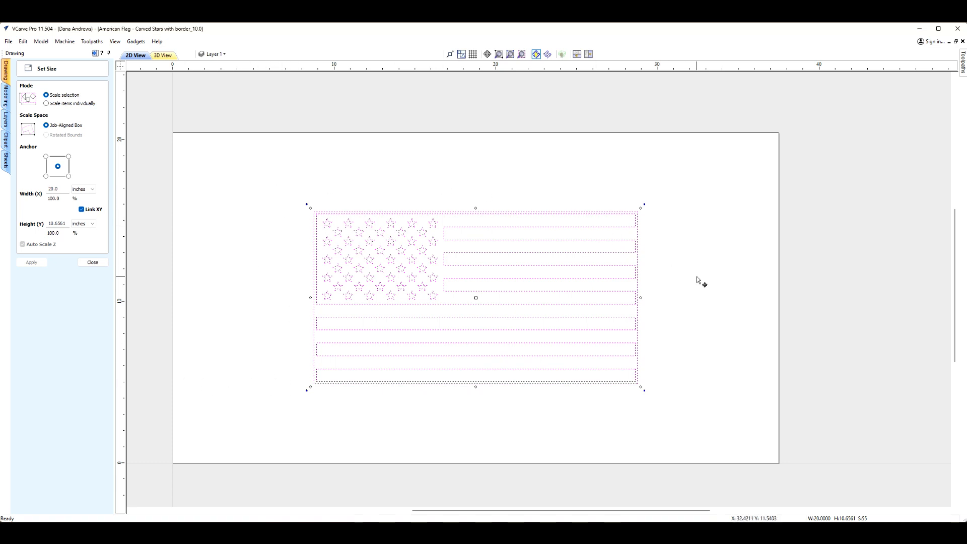
mouse_move(523, 382)
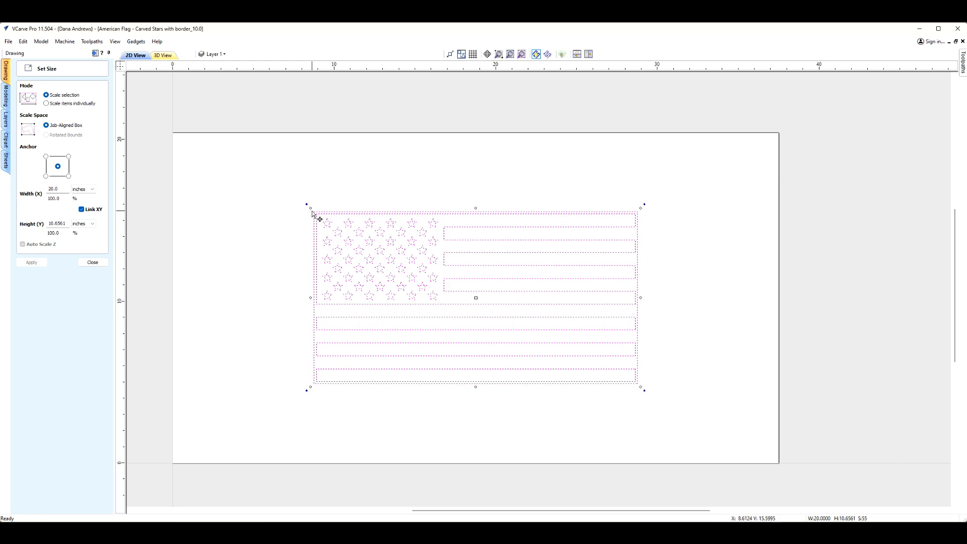
mouse_move(671, 414)
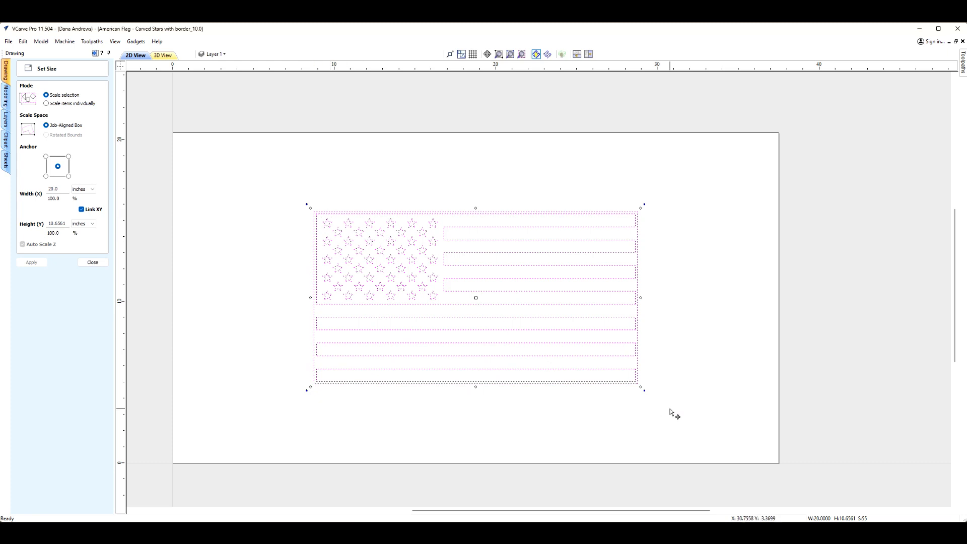
mouse_move(571, 344)
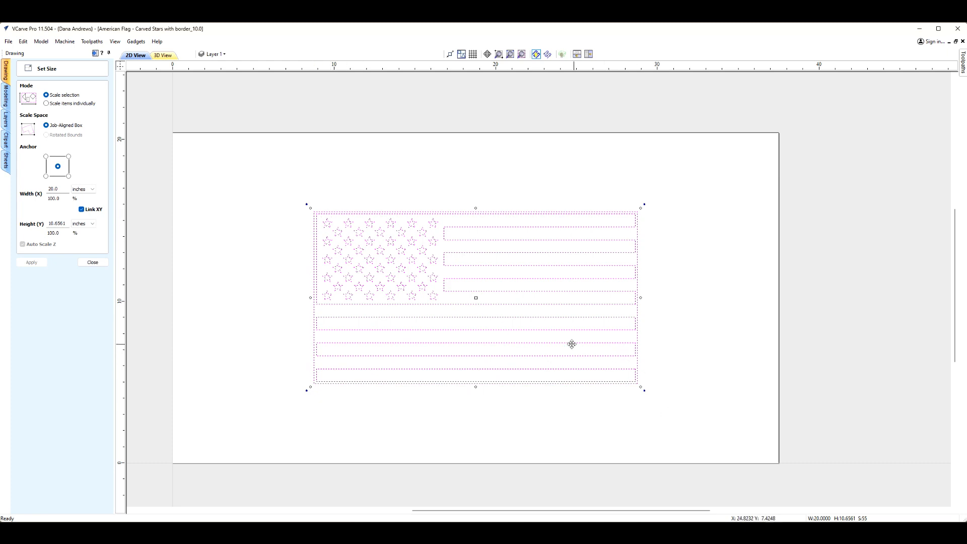
click(92, 261)
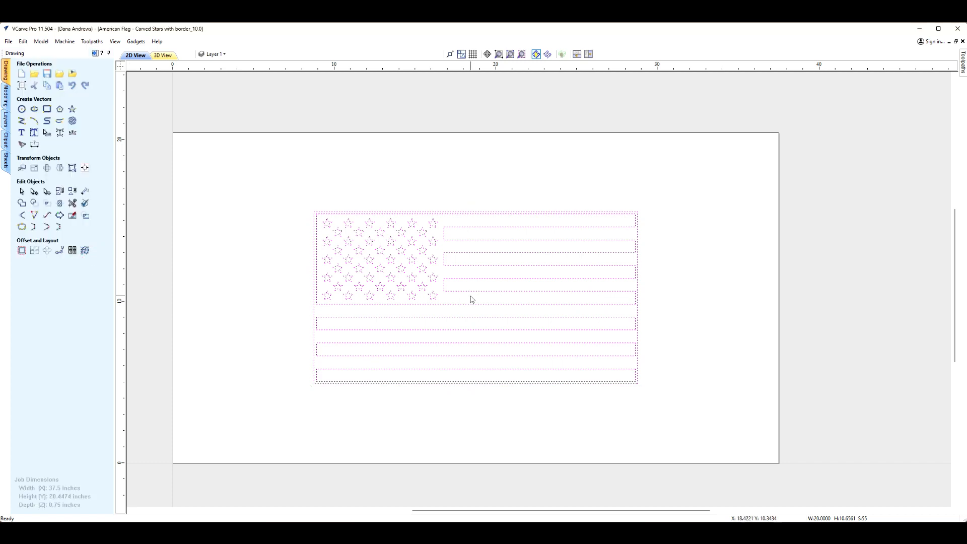
mouse_move(533, 292)
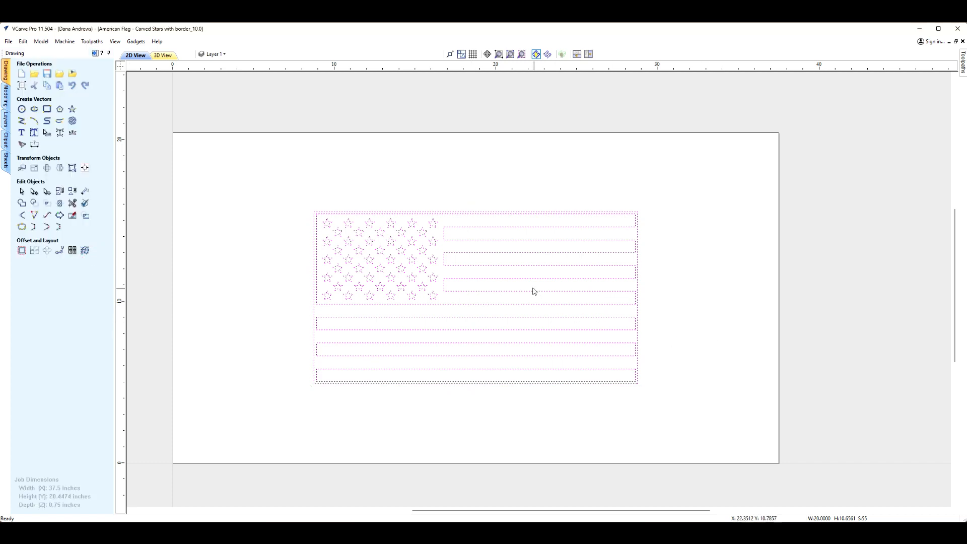
- Show the Toolpath Operations panel for the resized 20-inch flag
click(963, 59)
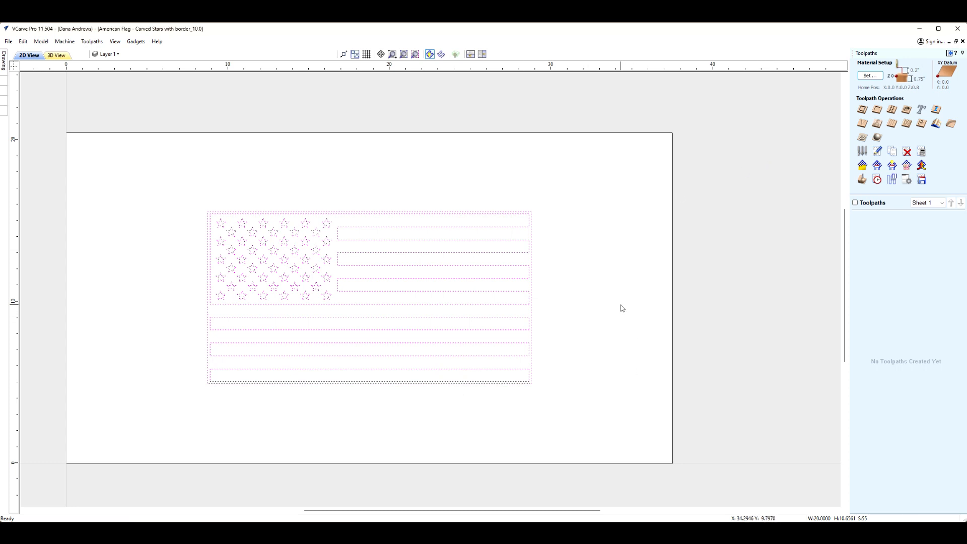
mouse_move(502, 304)
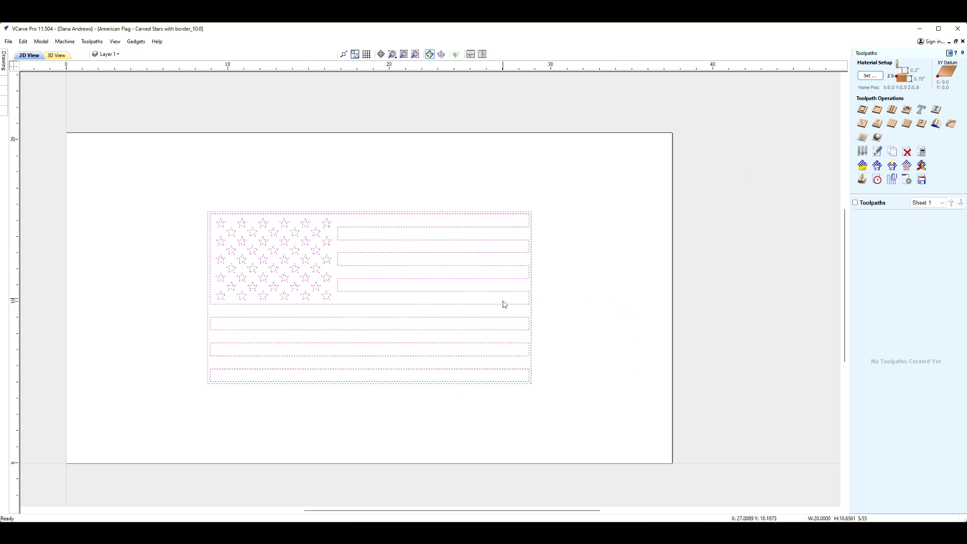
mouse_move(214, 338)
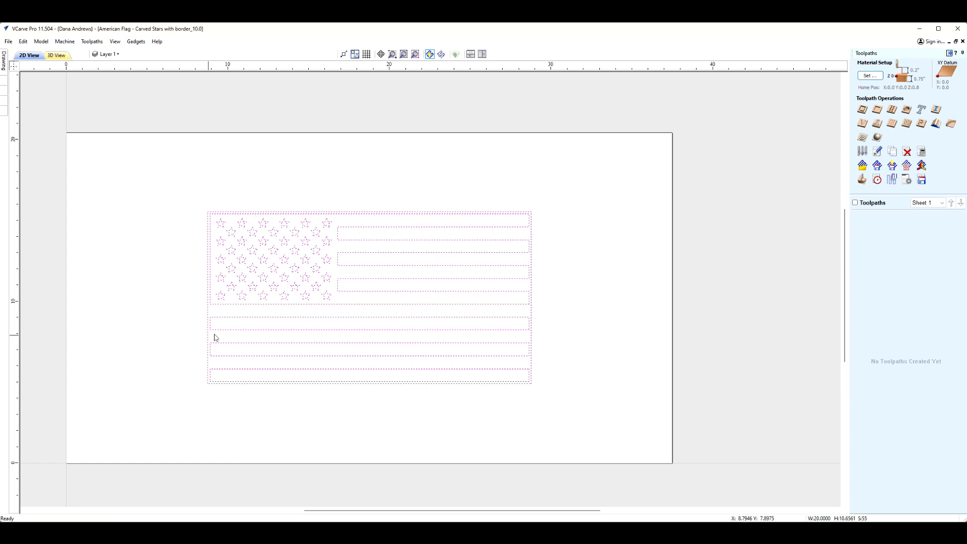
mouse_move(422, 272)
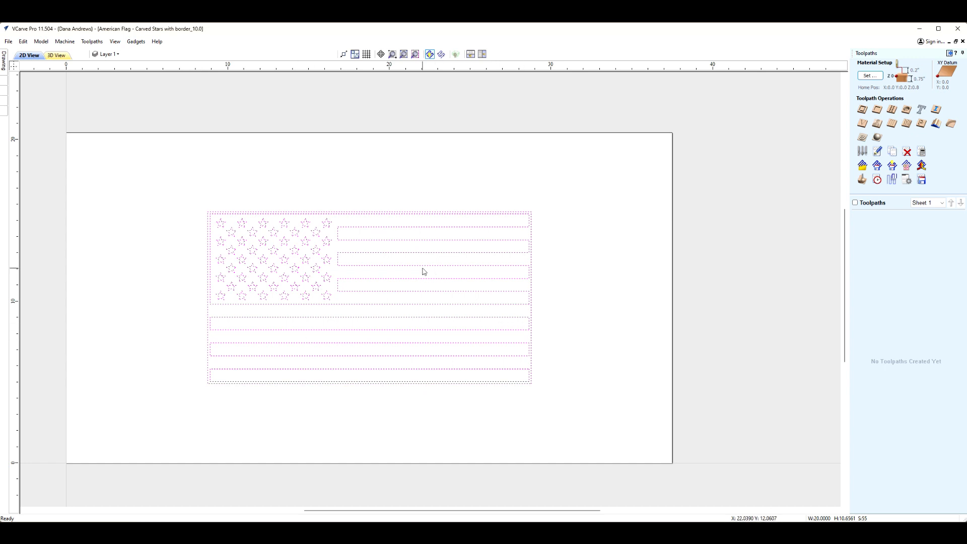
mouse_move(536, 229)
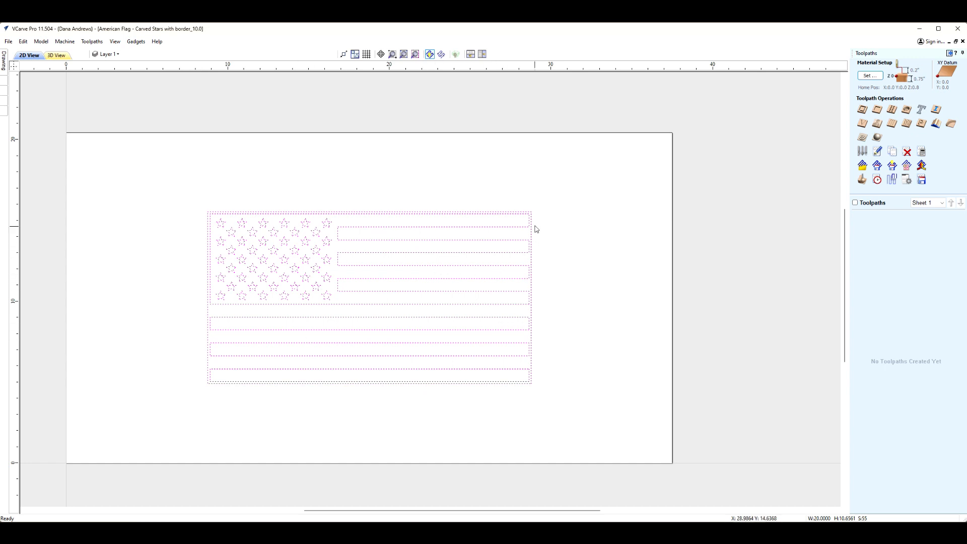
mouse_move(217, 177)
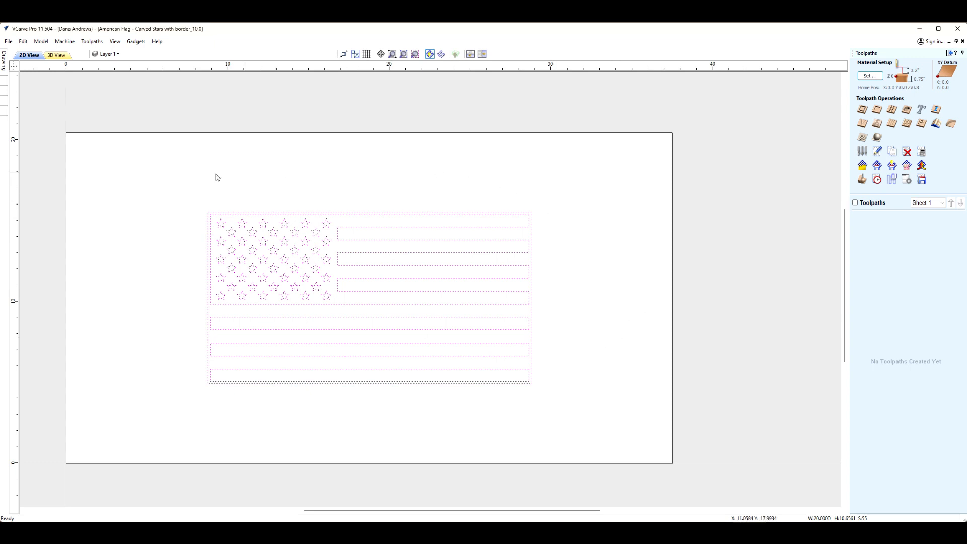
mouse_move(281, 247)
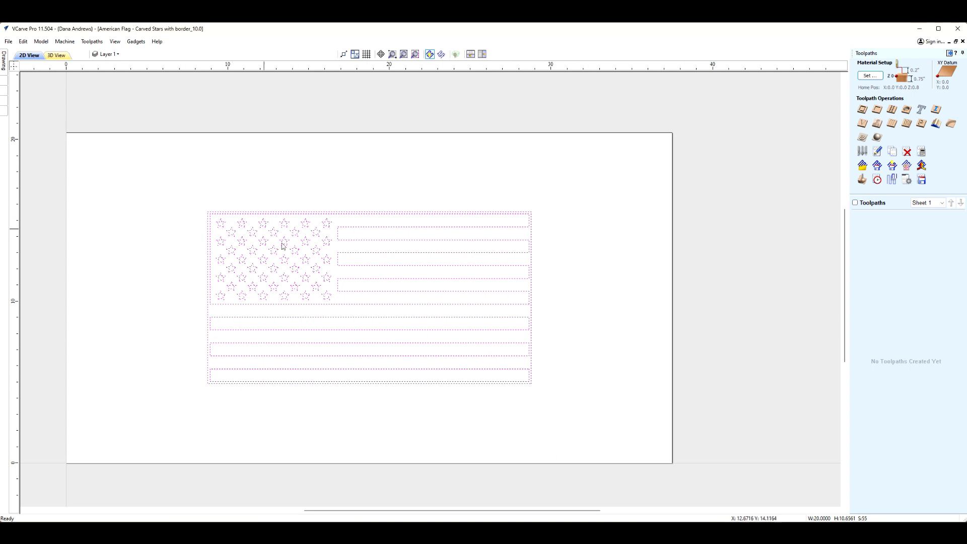
mouse_move(647, 359)
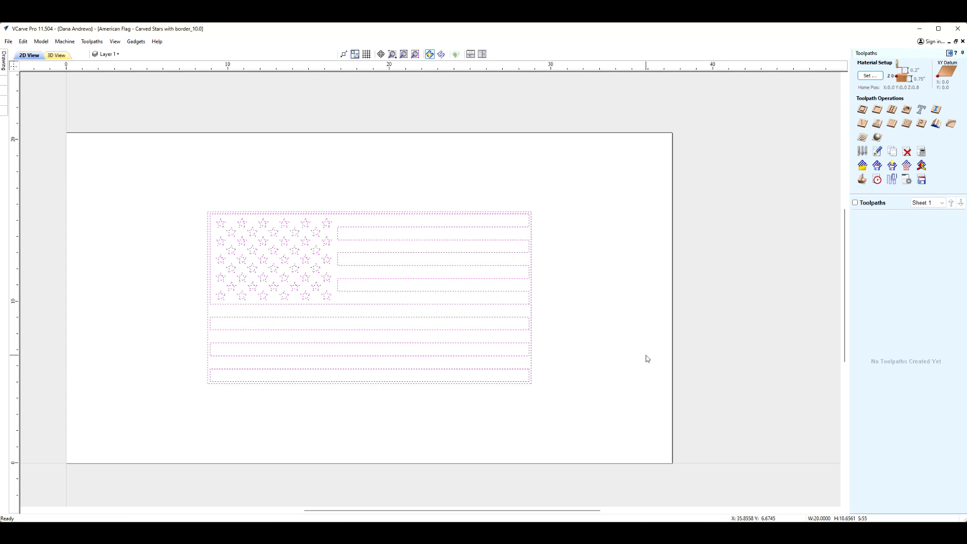
mouse_move(570, 343)
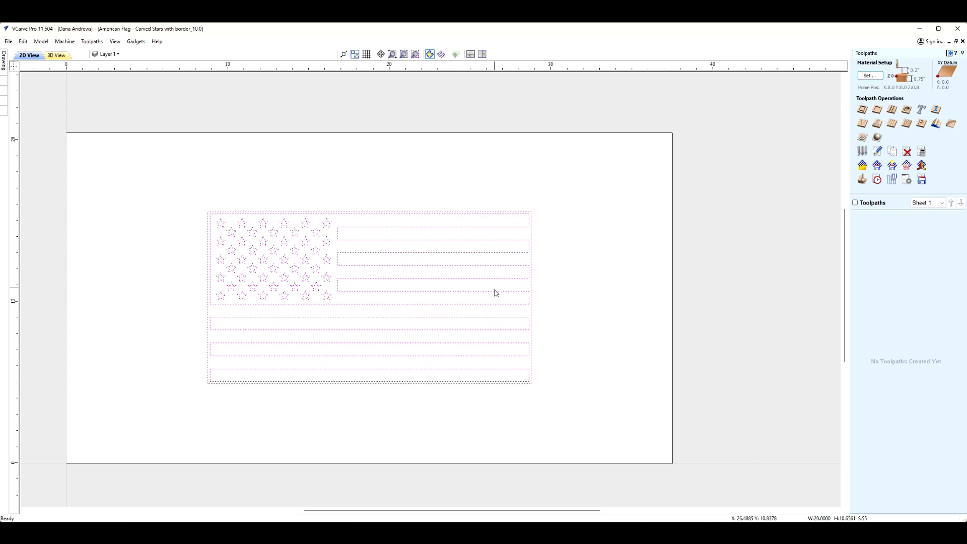
mouse_move(536, 310)
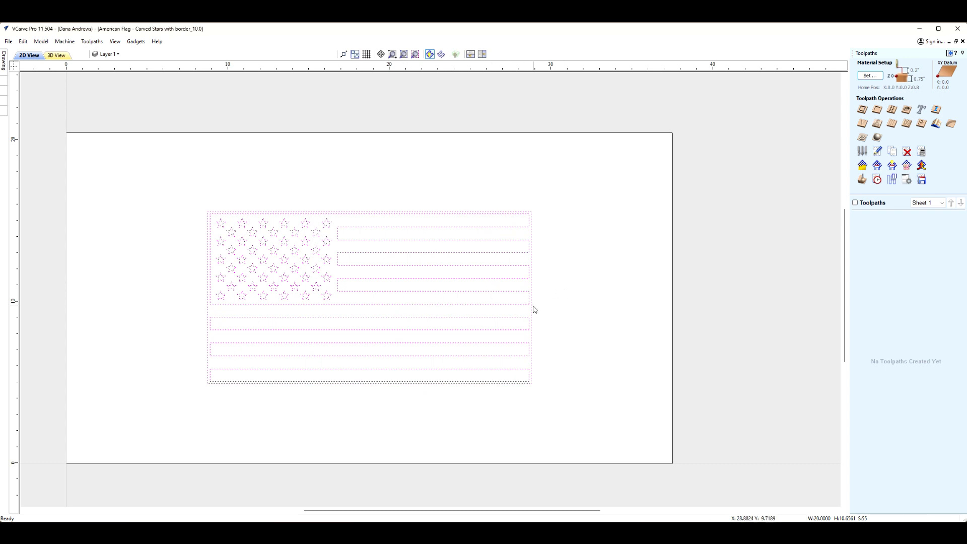
mouse_move(562, 288)
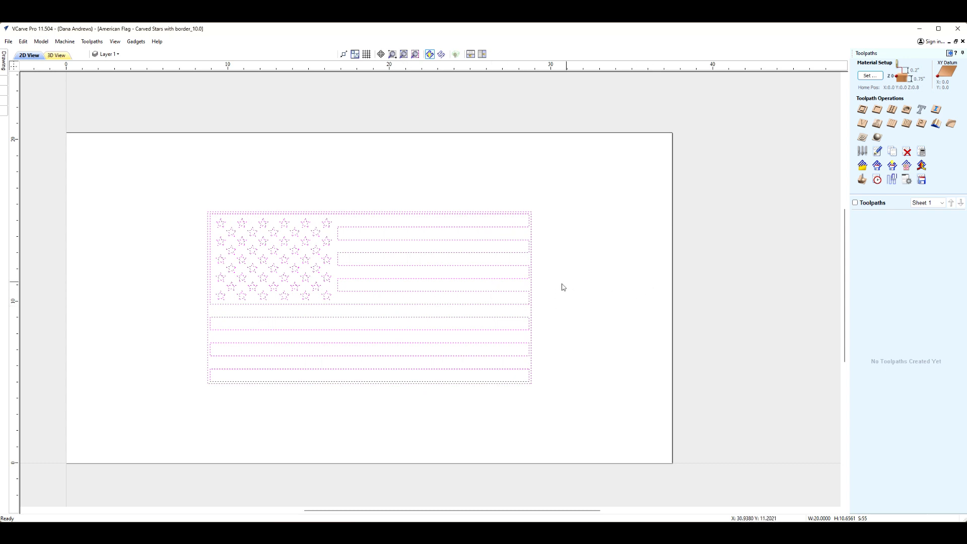
mouse_move(268, 272)
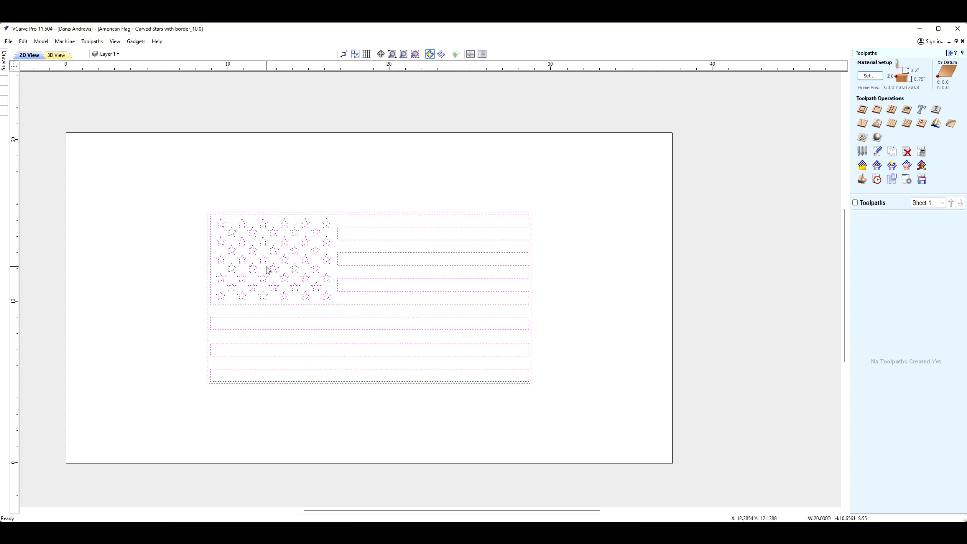
mouse_move(271, 263)
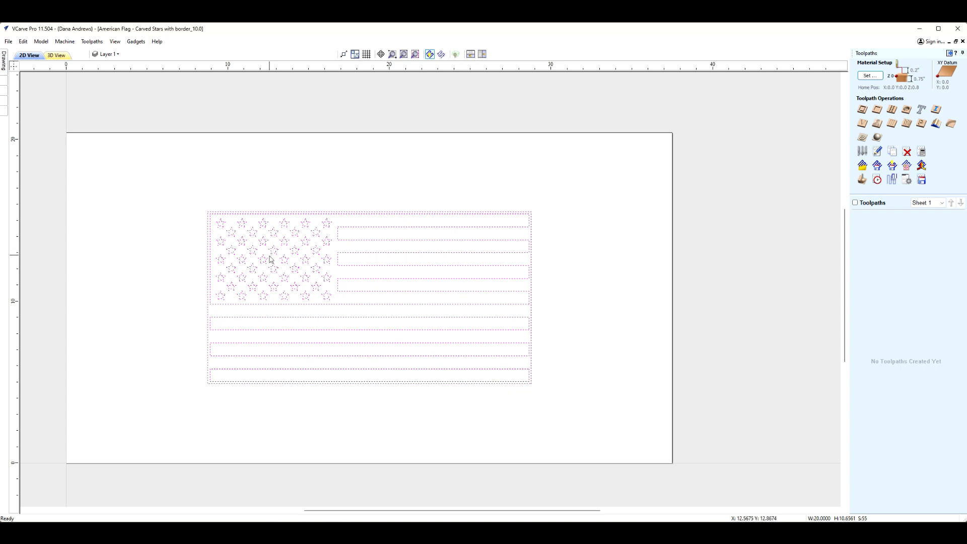
mouse_move(338, 266)
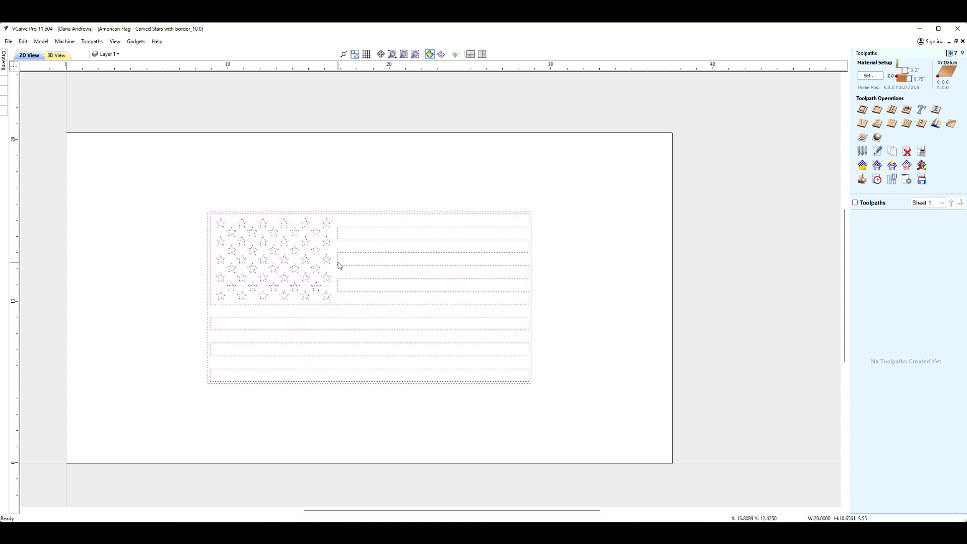
mouse_move(360, 256)
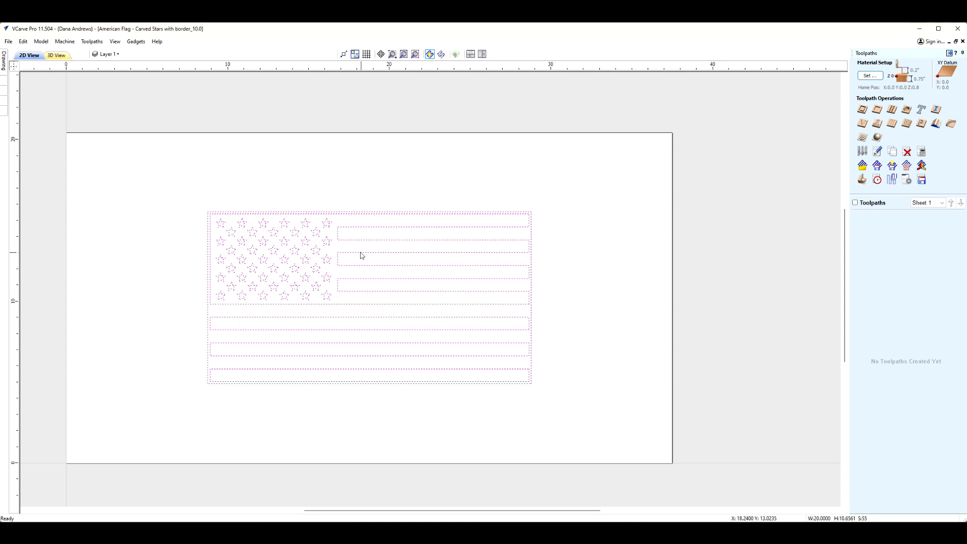
mouse_move(525, 306)
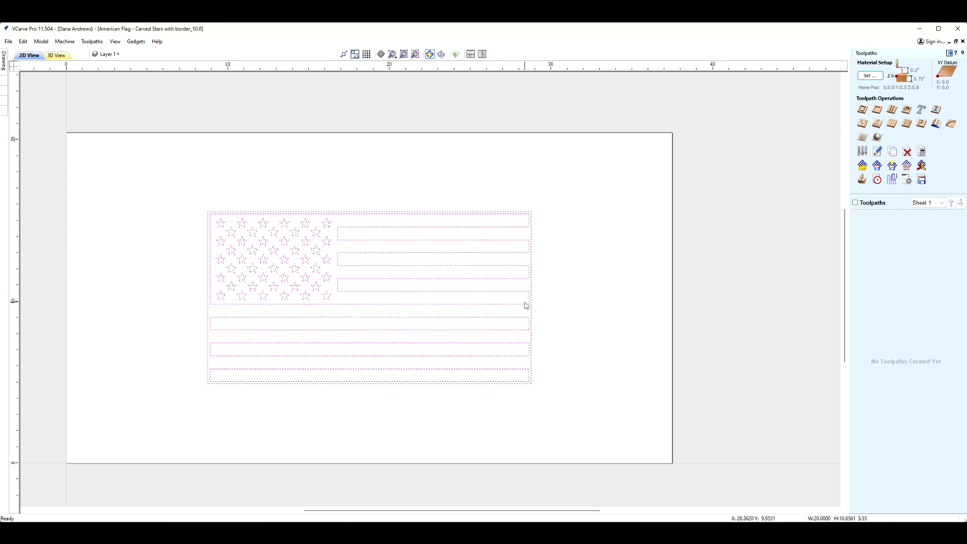
mouse_move(443, 338)
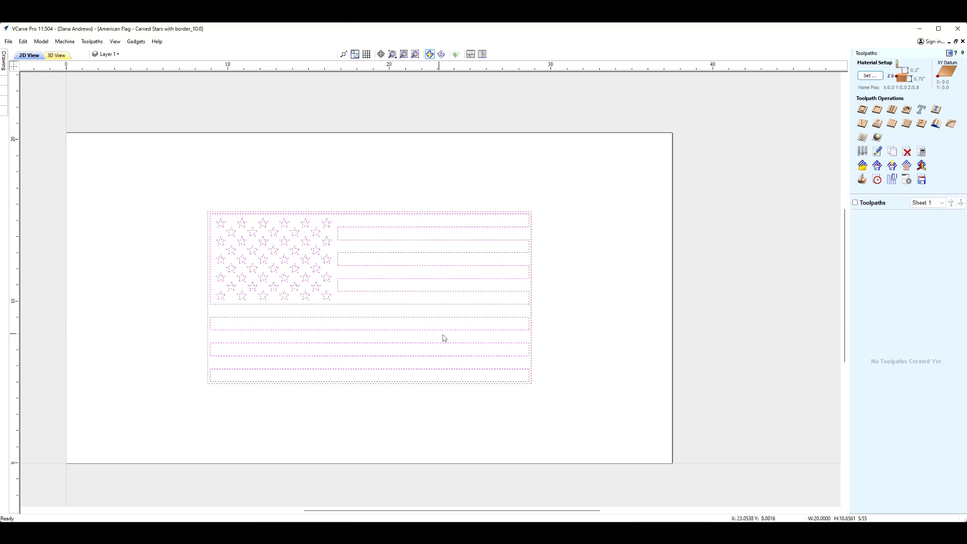
mouse_move(217, 368)
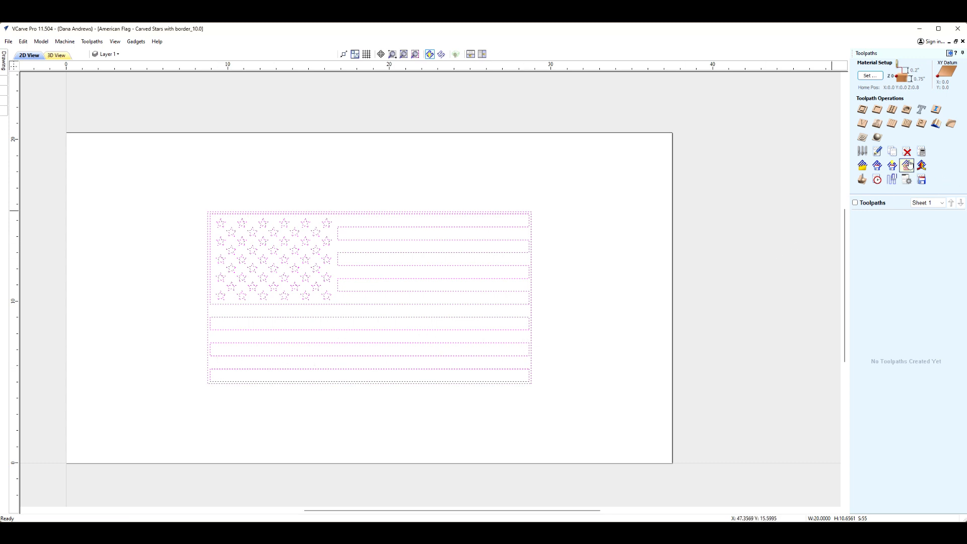
- Start a new V-Carve / Engraving toolpath with a flat depth of 0.125 inches
click(904, 163)
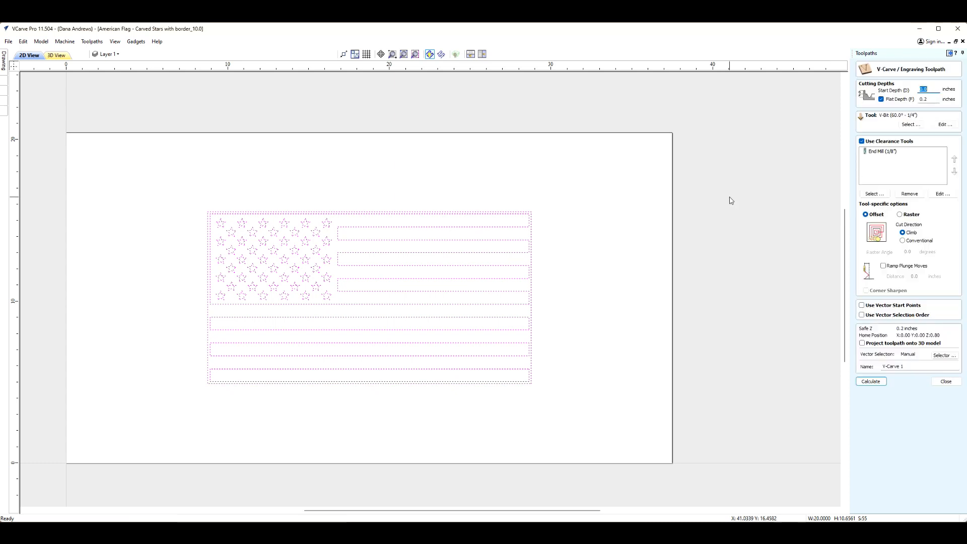
mouse_move(911, 95)
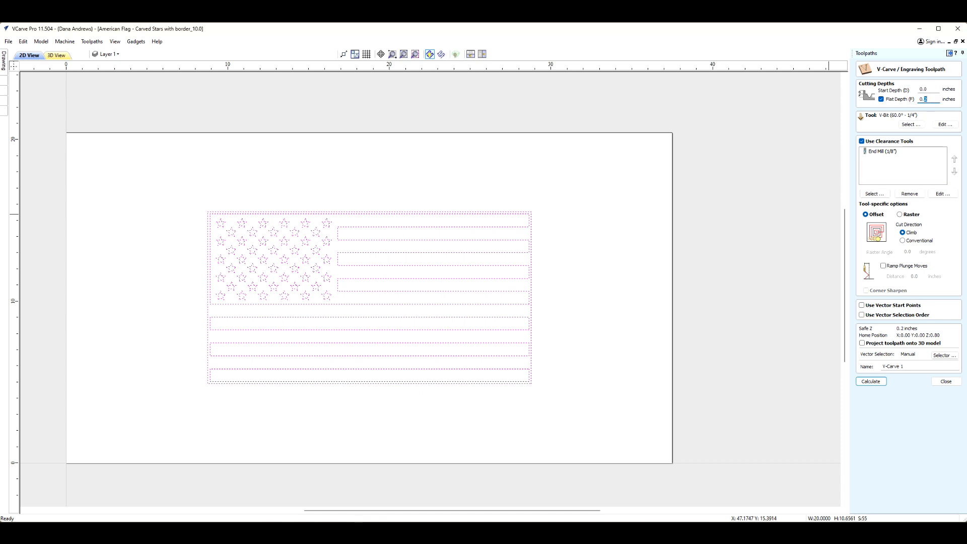
text(0.125)
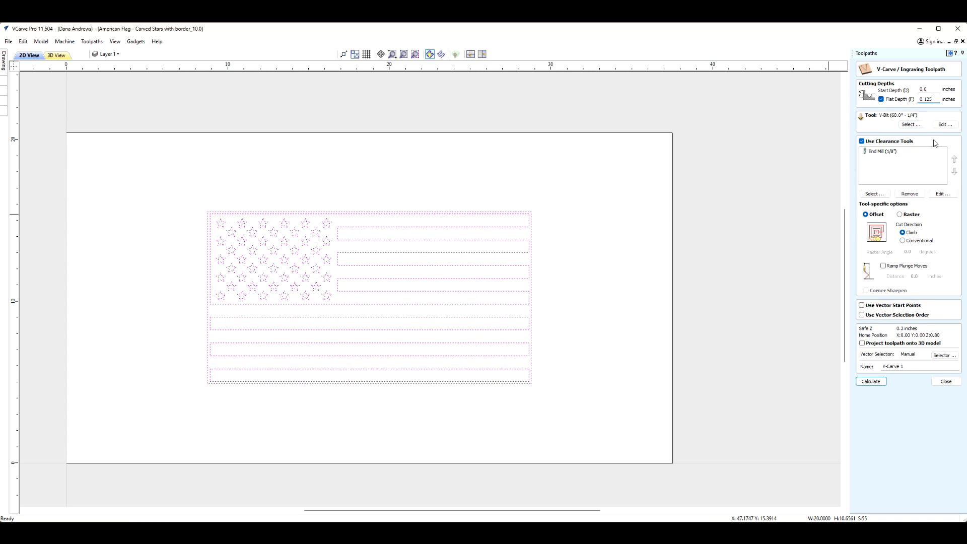
mouse_move(910, 124)
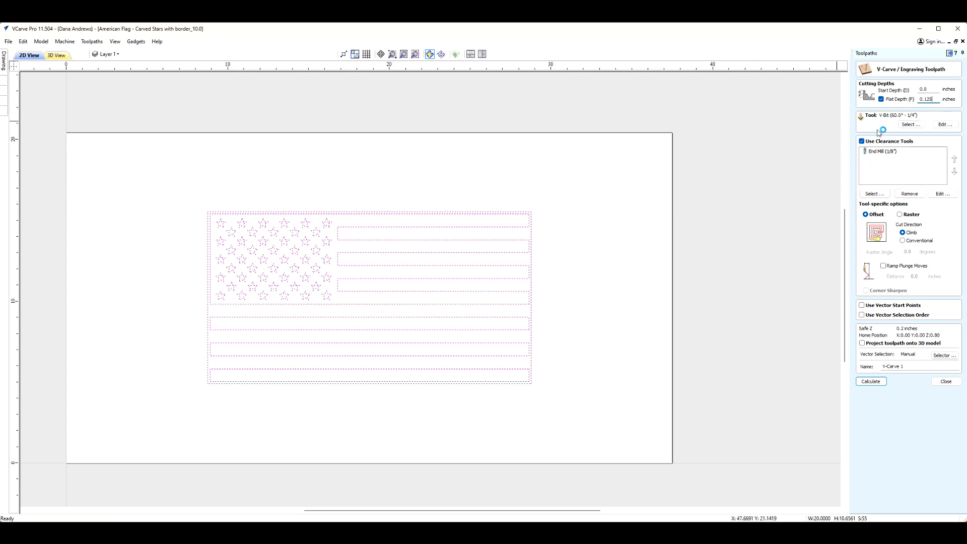
- Enable Use Clearance Tools so the 1/8-inch end mill clears alongside the 60° V-bit
click(861, 141)
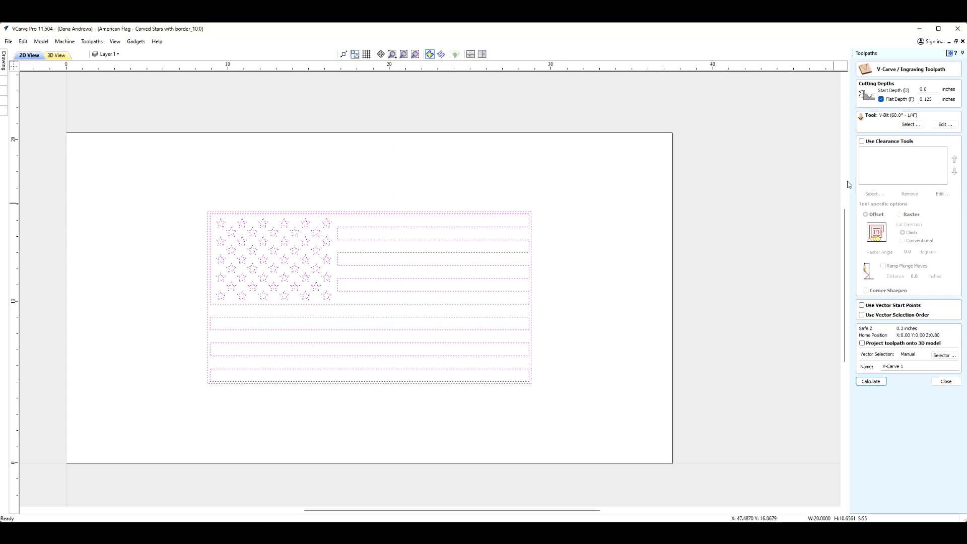
mouse_move(877, 119)
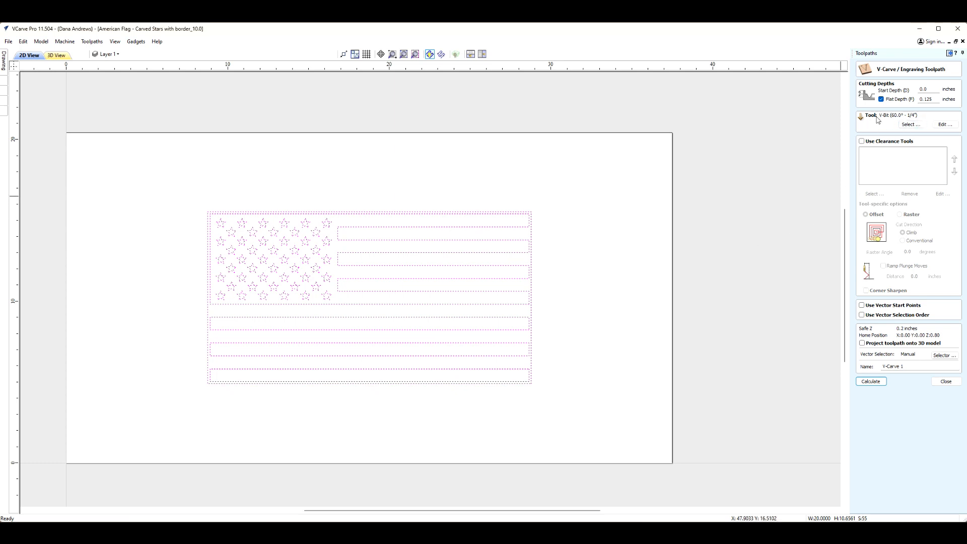
mouse_move(453, 273)
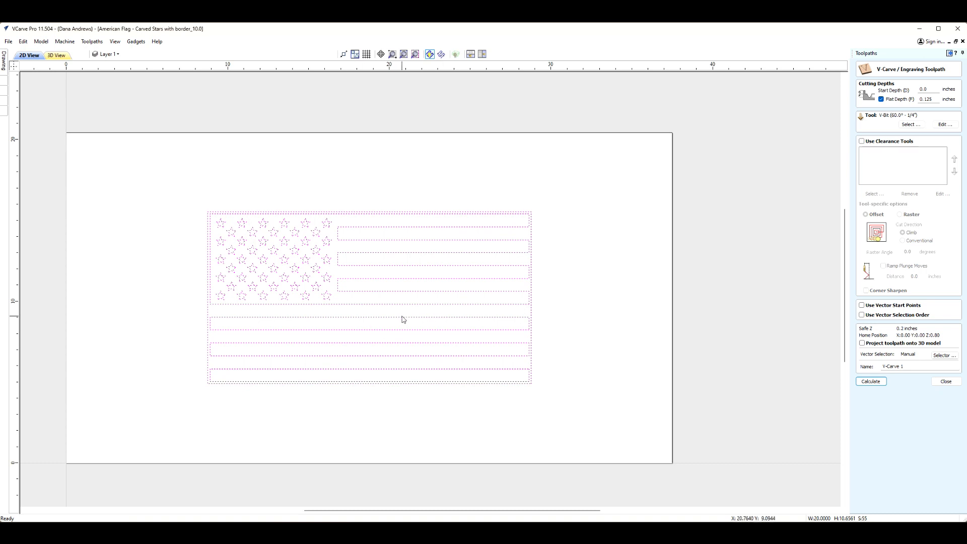
mouse_move(574, 309)
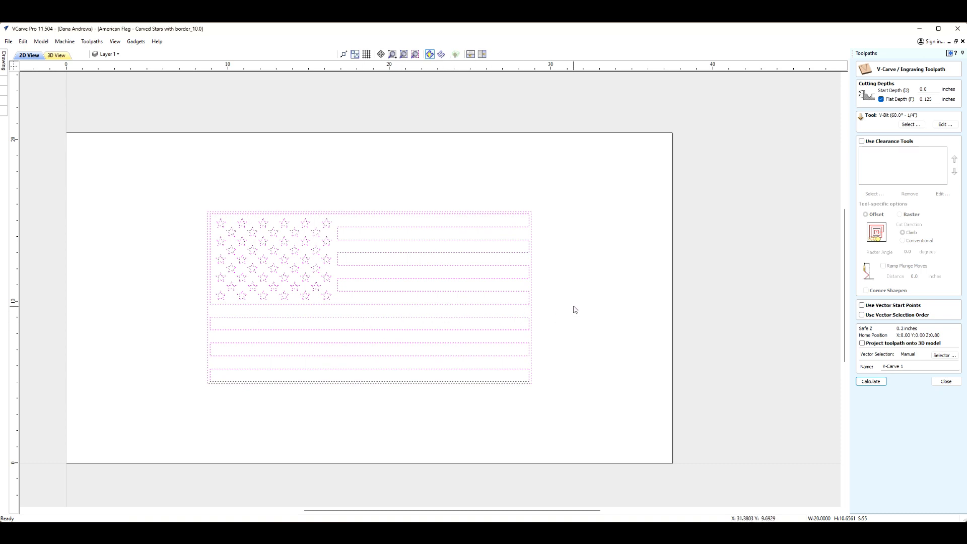
mouse_move(668, 178)
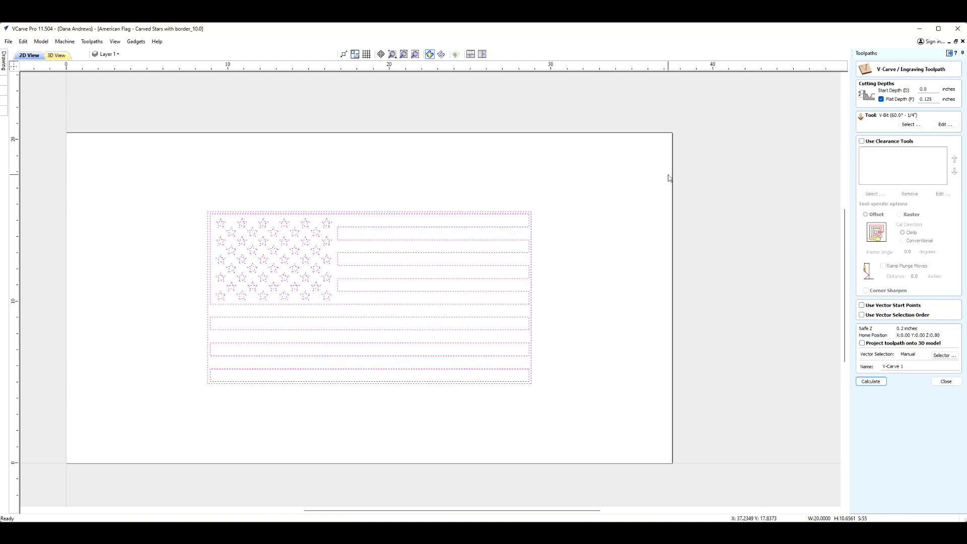
mouse_move(903, 119)
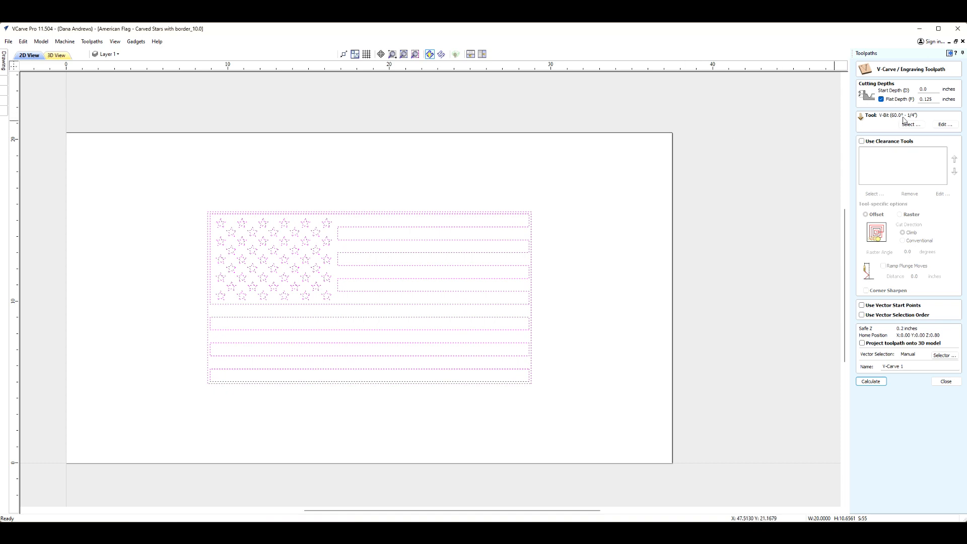
mouse_move(912, 118)
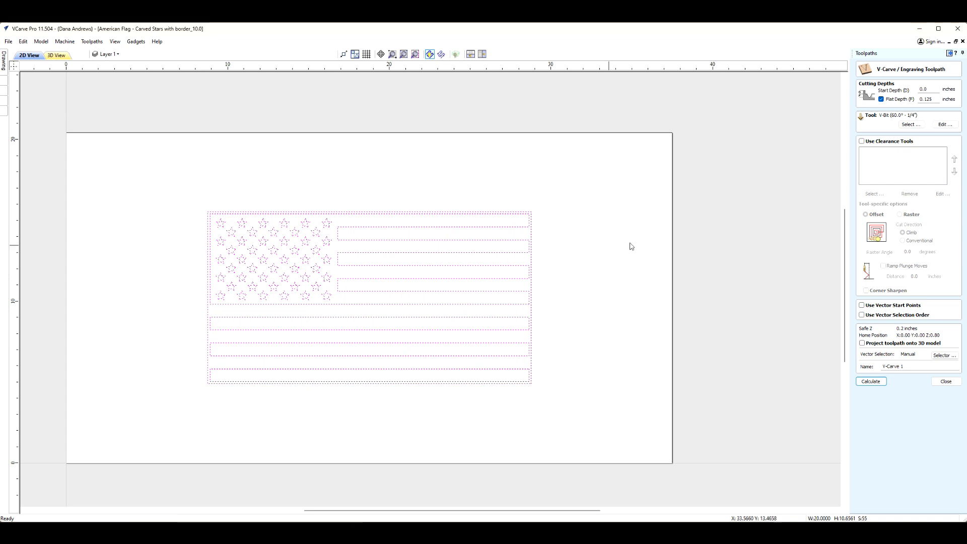
click(862, 141)
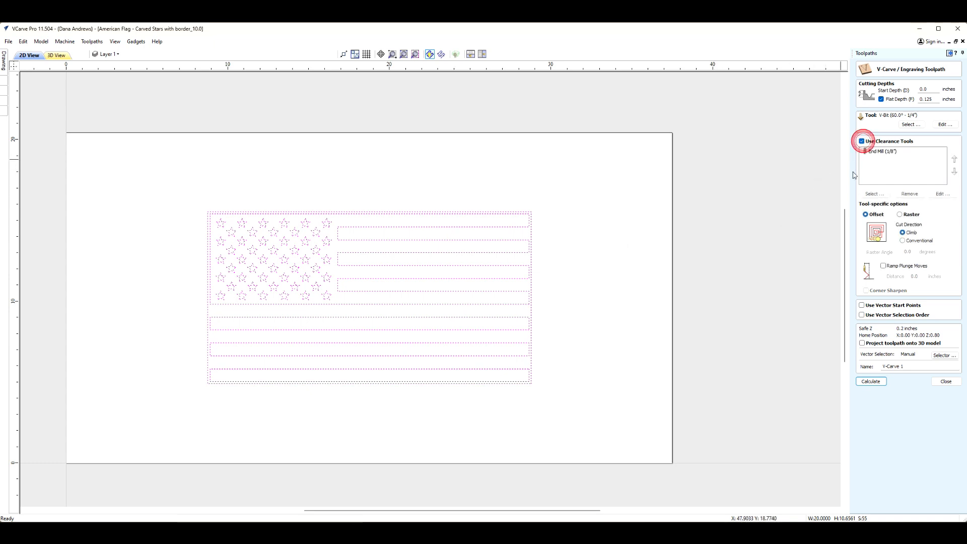
click(861, 141)
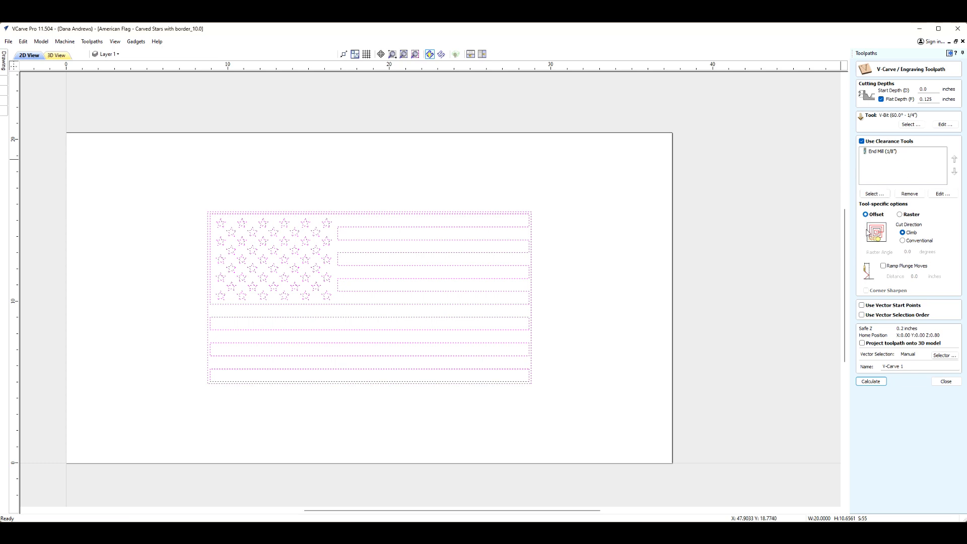
mouse_move(480, 278)
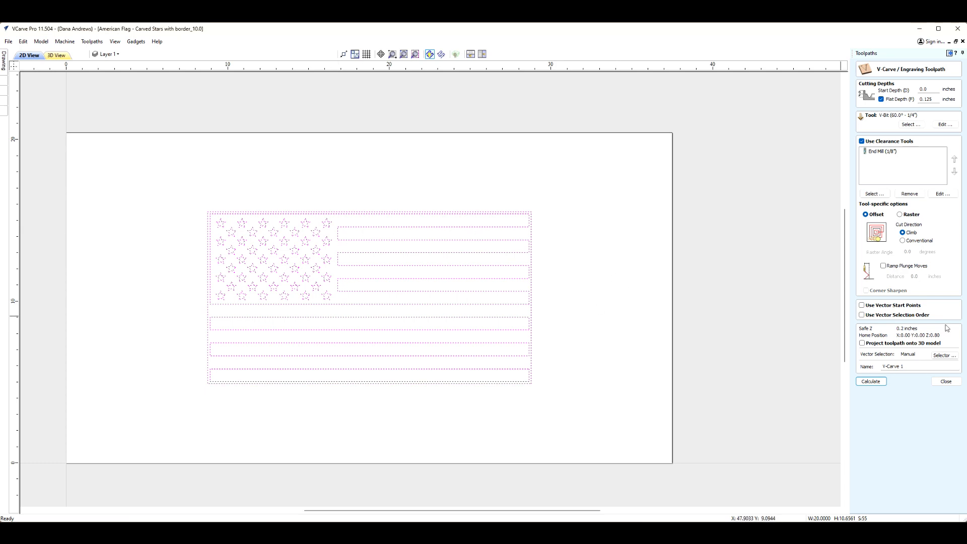
mouse_move(947, 328)
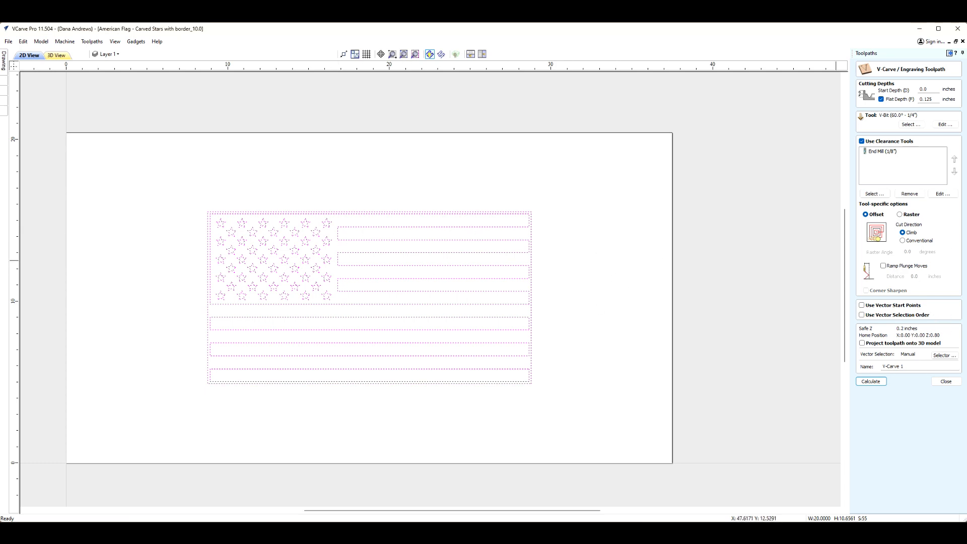
mouse_move(455, 278)
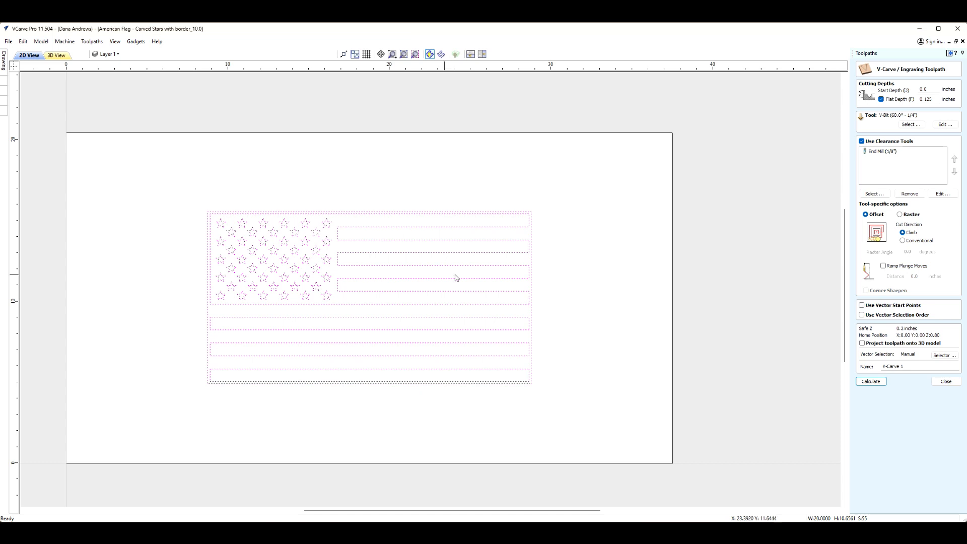
mouse_move(620, 271)
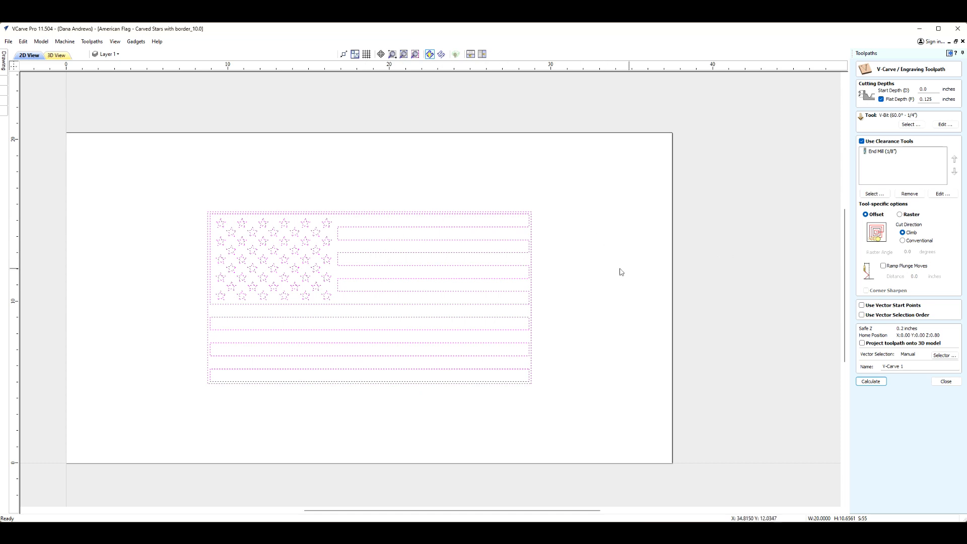
mouse_move(768, 312)
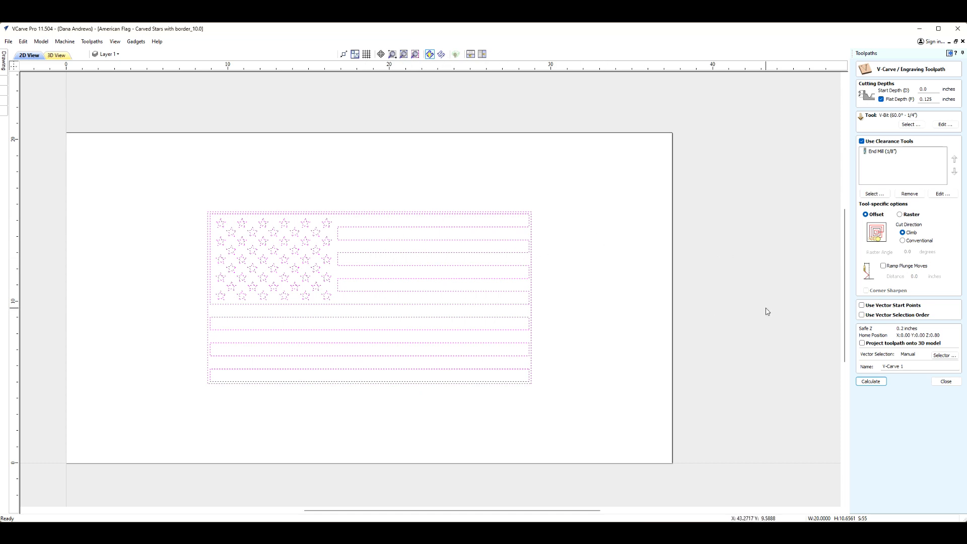
mouse_move(410, 303)
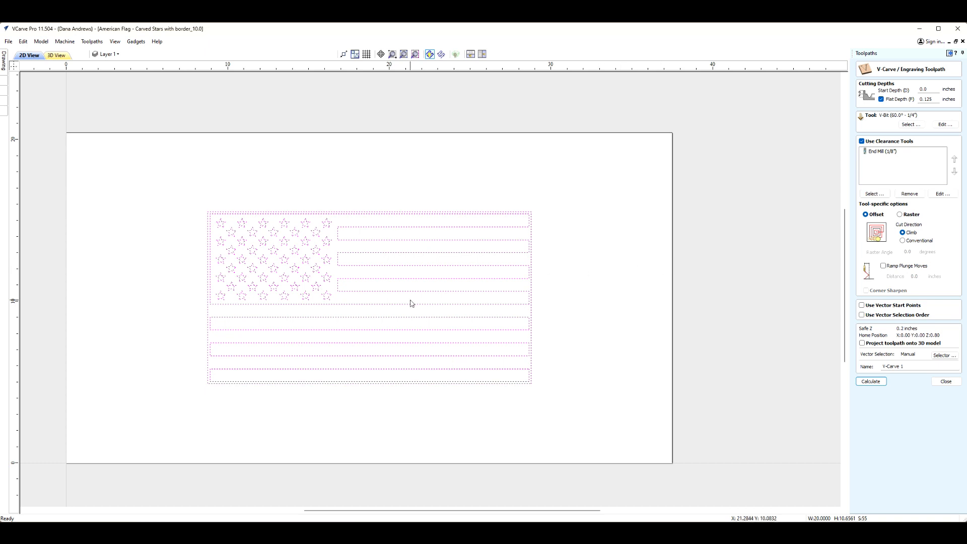
mouse_move(593, 326)
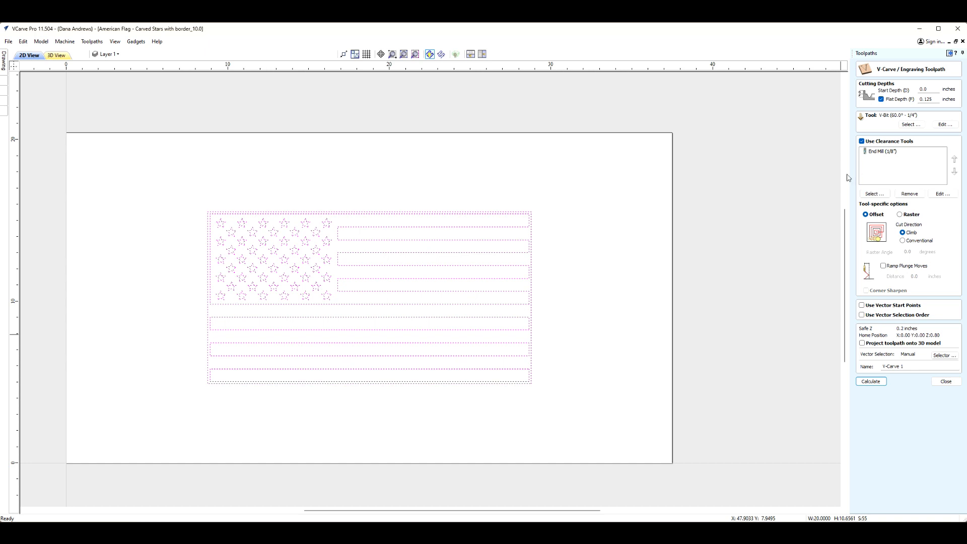
mouse_move(427, 311)
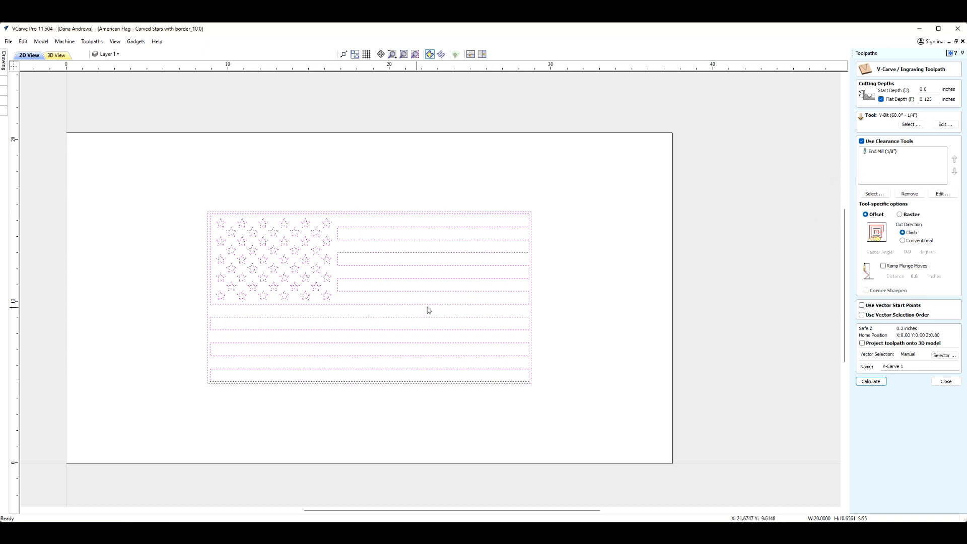
mouse_move(625, 316)
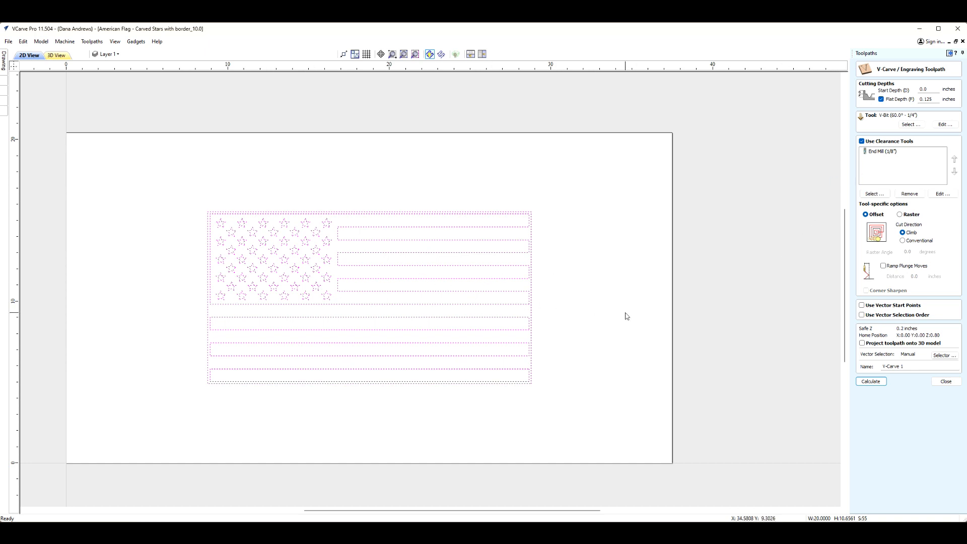
mouse_move(485, 369)
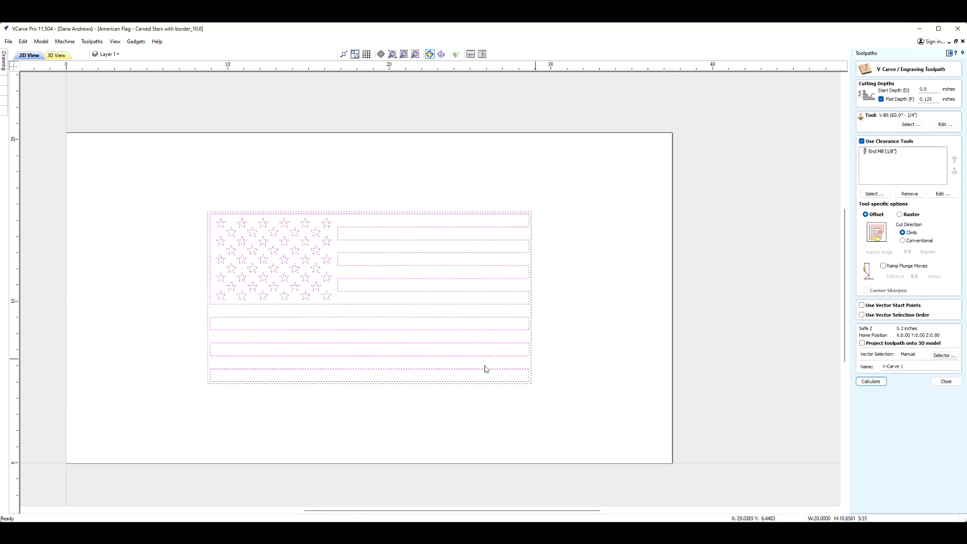
mouse_move(594, 341)
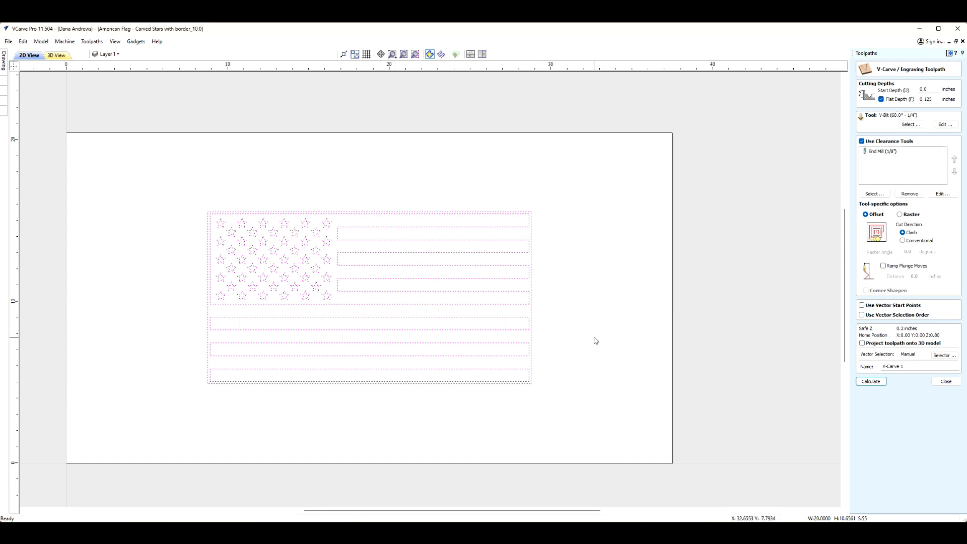
mouse_move(421, 271)
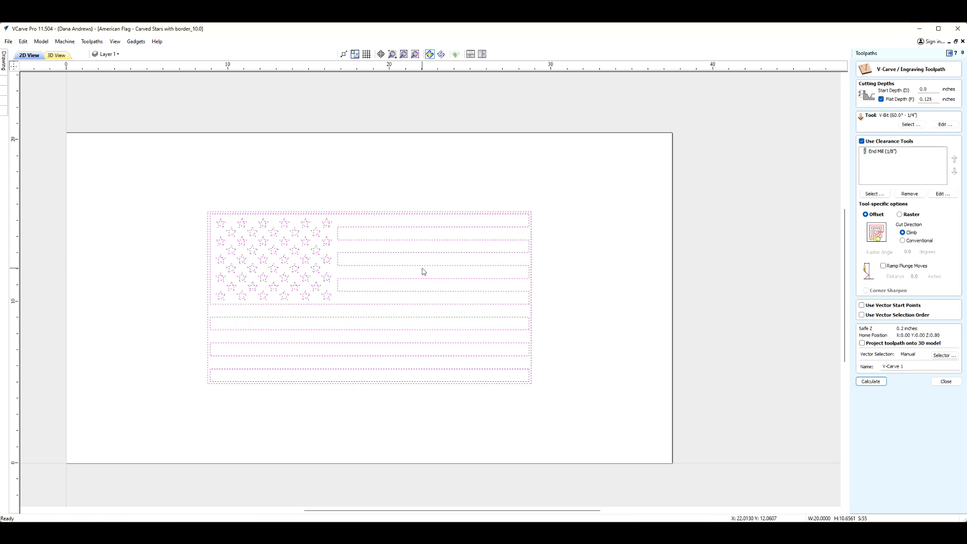
mouse_move(696, 316)
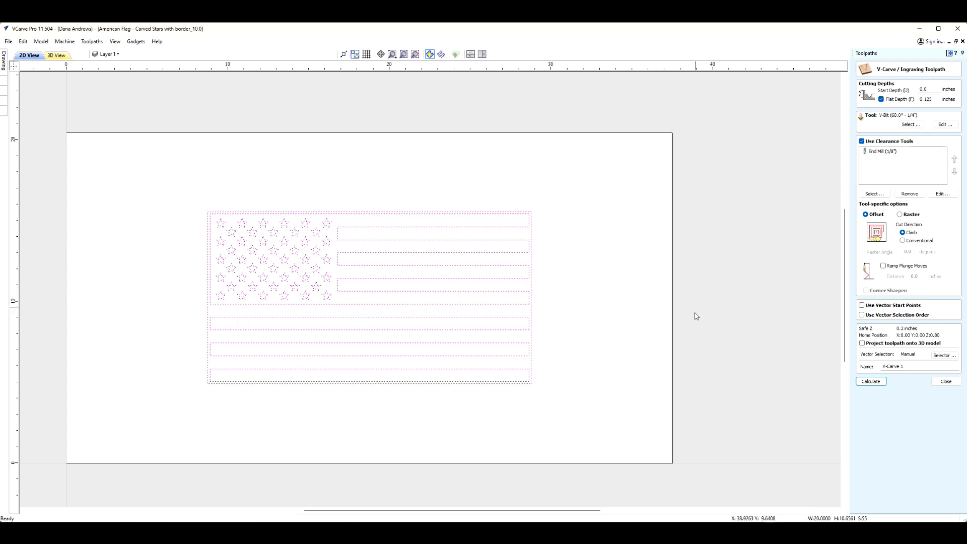
mouse_move(746, 173)
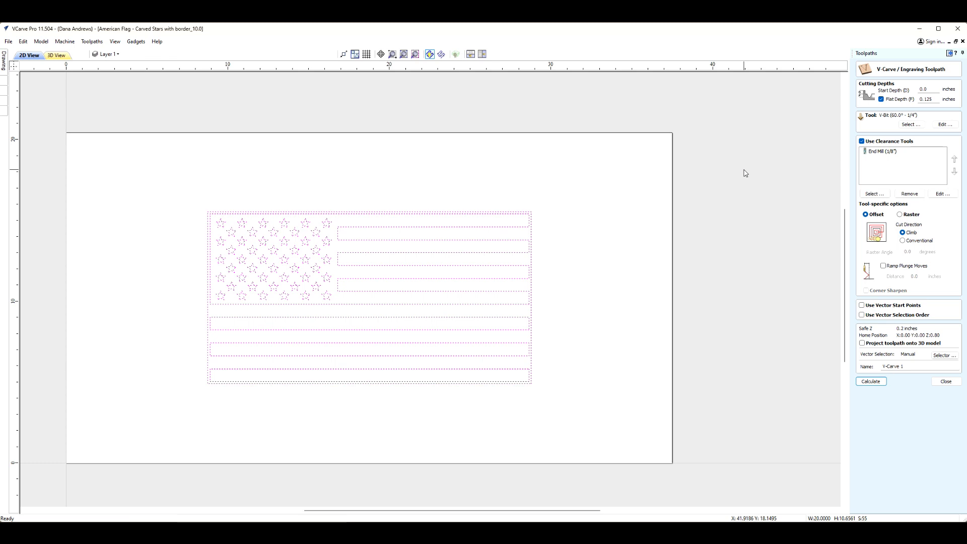
mouse_move(782, 250)
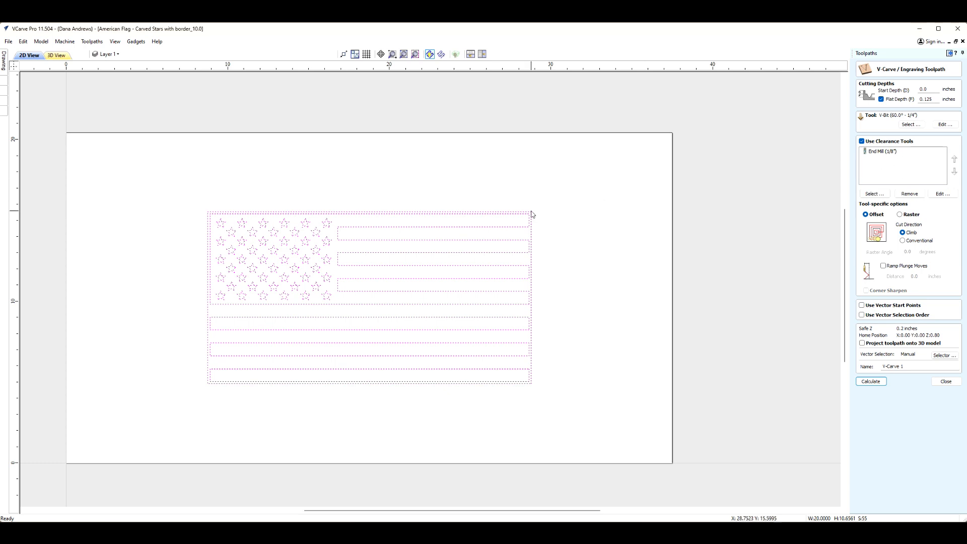
mouse_move(870, 354)
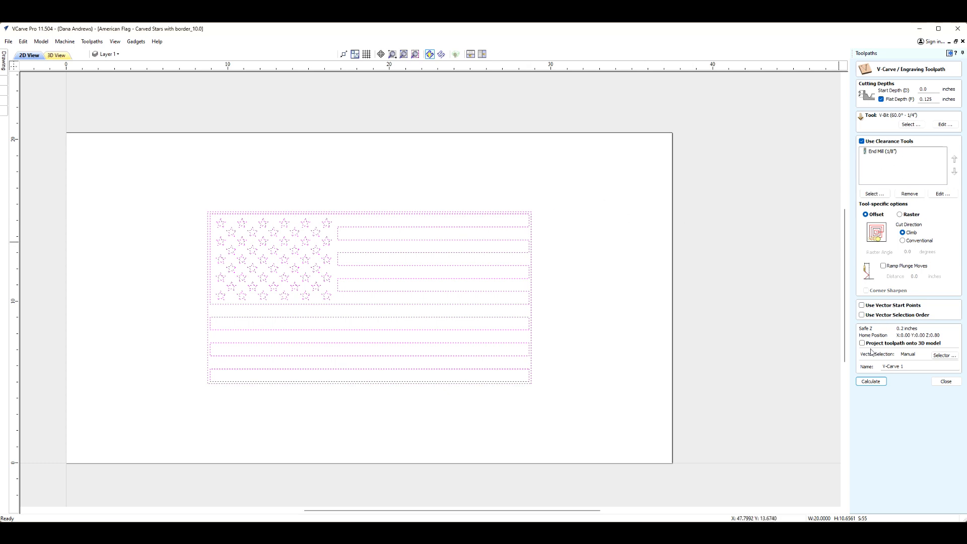
mouse_move(817, 366)
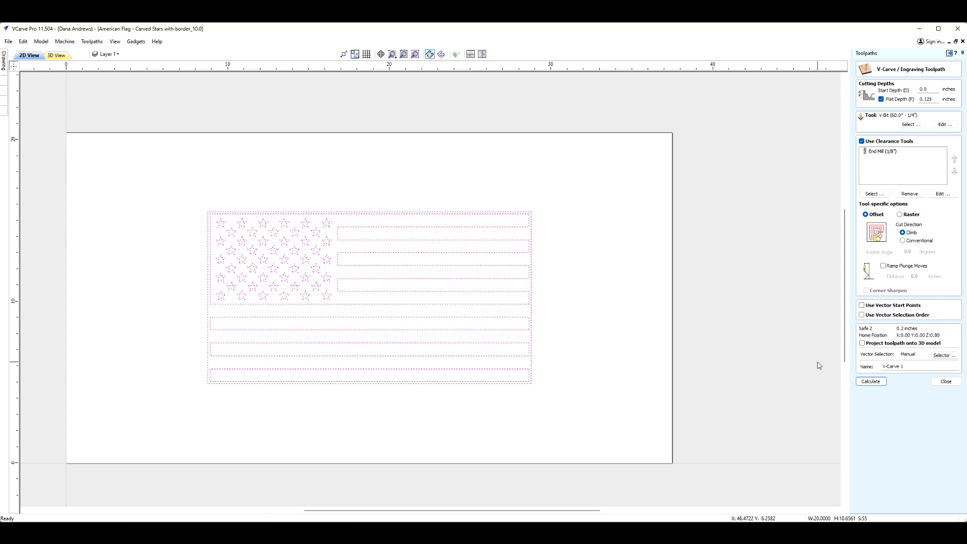
- Calculate the V-Carve and Clear 1 toolpaths, bringing up the 3D toolpath preview
click(871, 381)
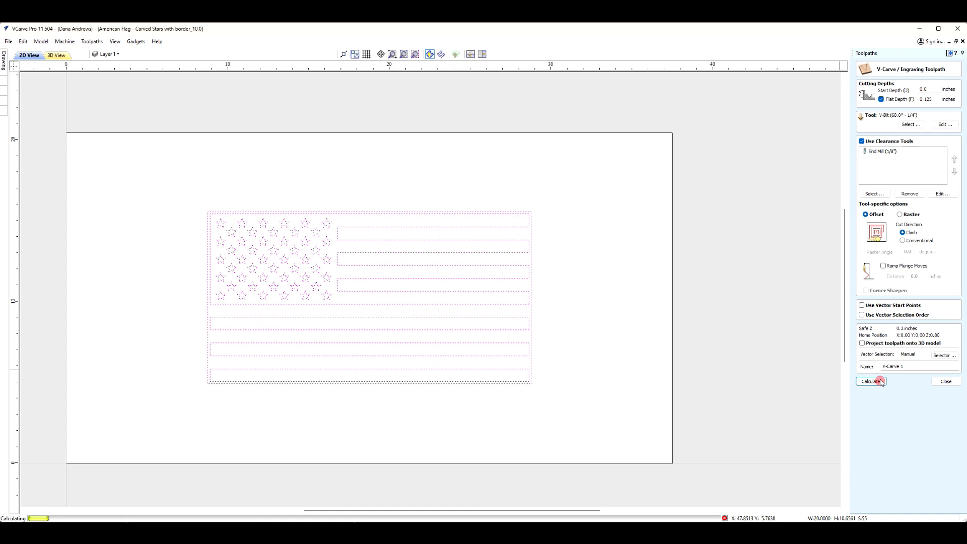
click(871, 381)
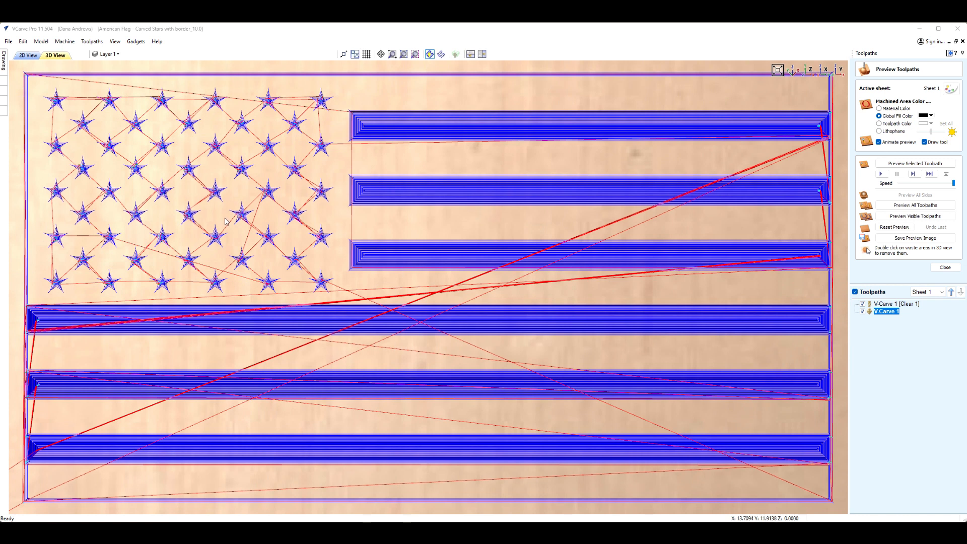
mouse_move(158, 155)
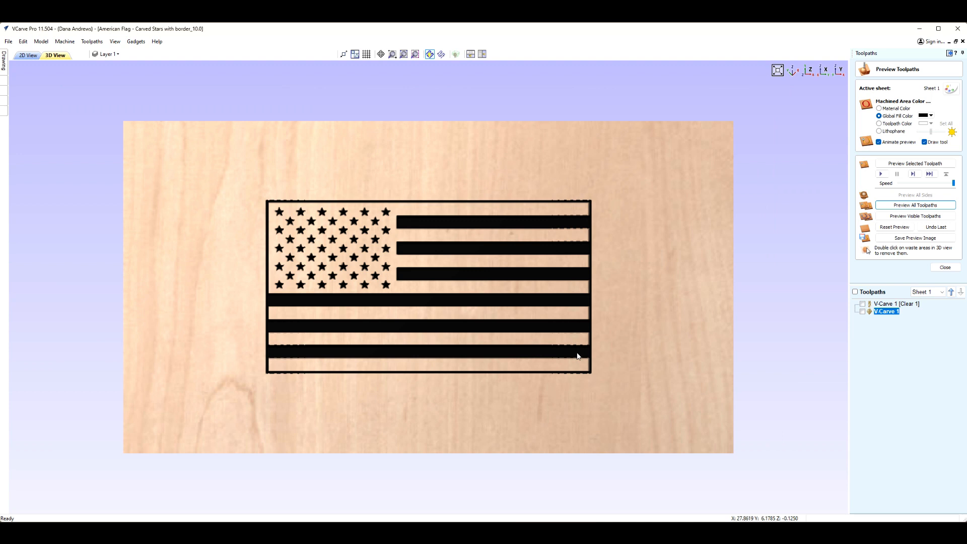
mouse_move(680, 359)
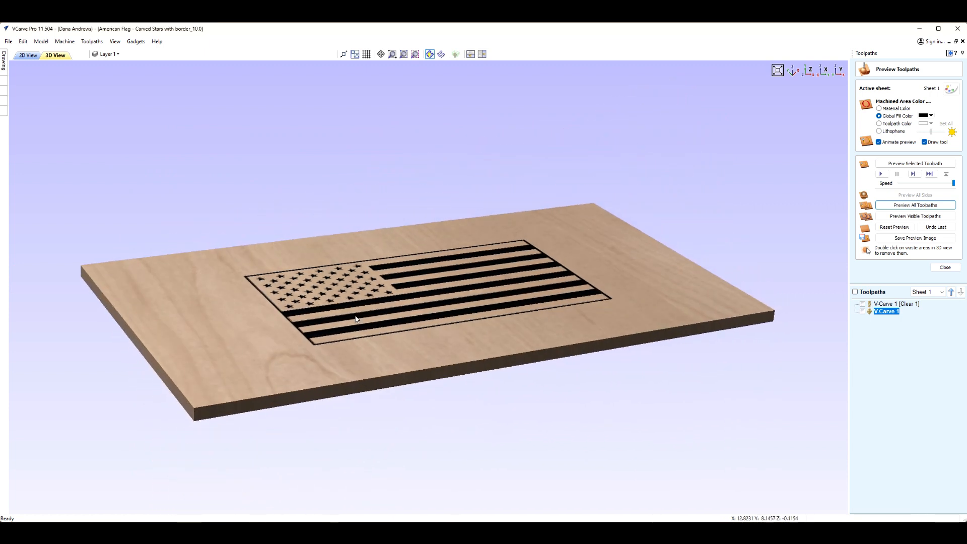
mouse_move(339, 285)
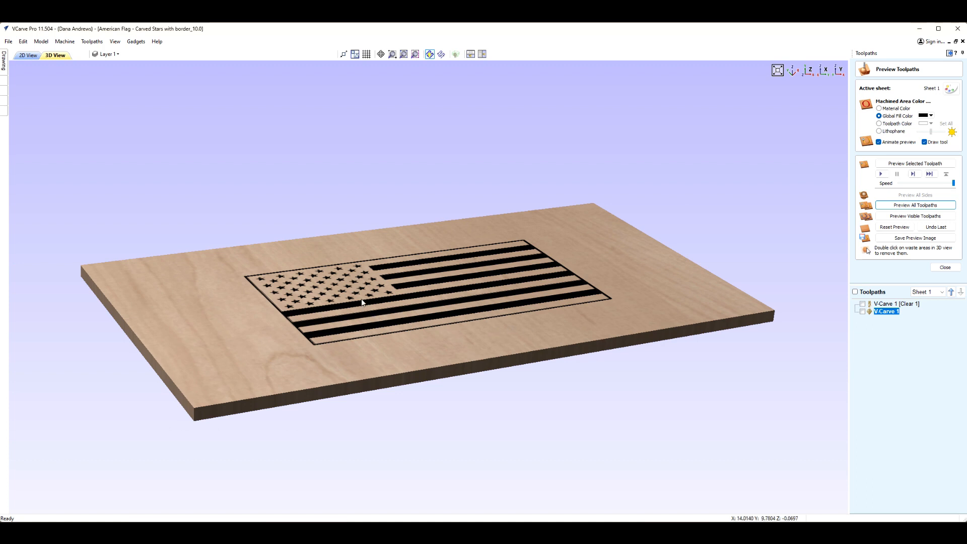
mouse_move(360, 290)
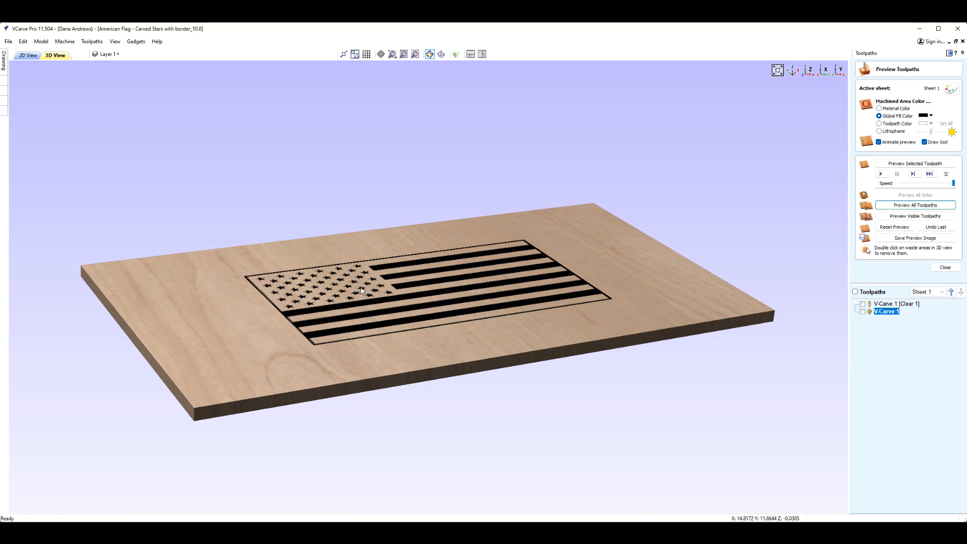
- Inspect the recessed flag in the wood, close the preview and make all toolpaths visible
drag(361, 290, 508, 393)
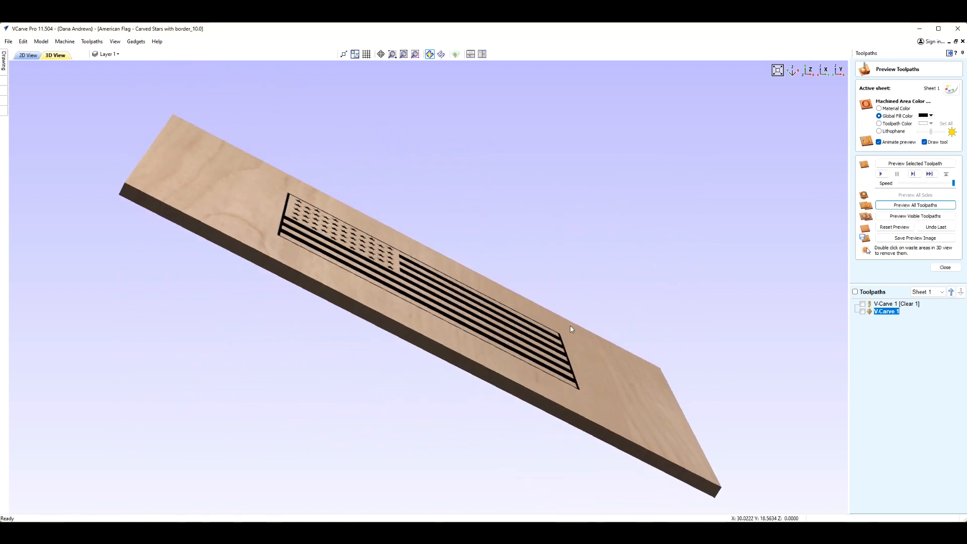
mouse_move(635, 427)
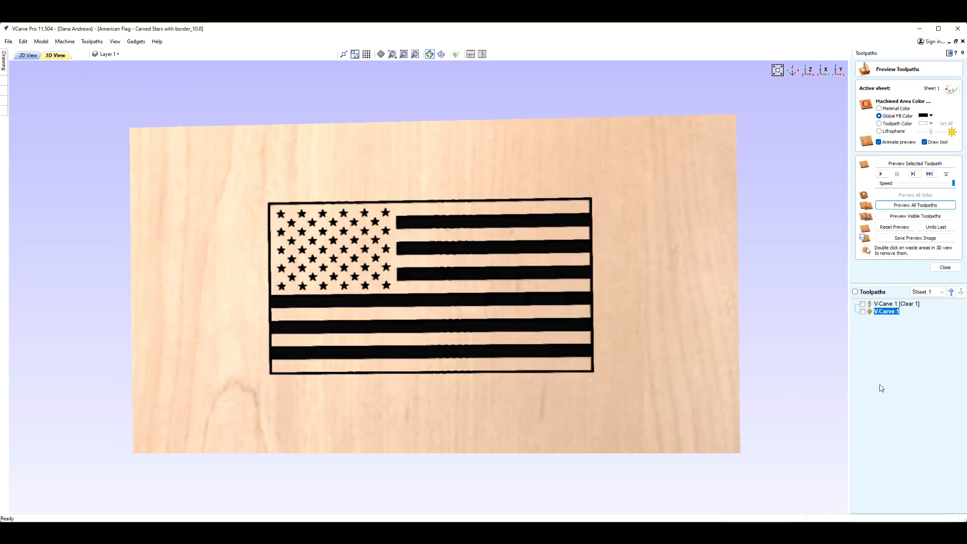
click(945, 267)
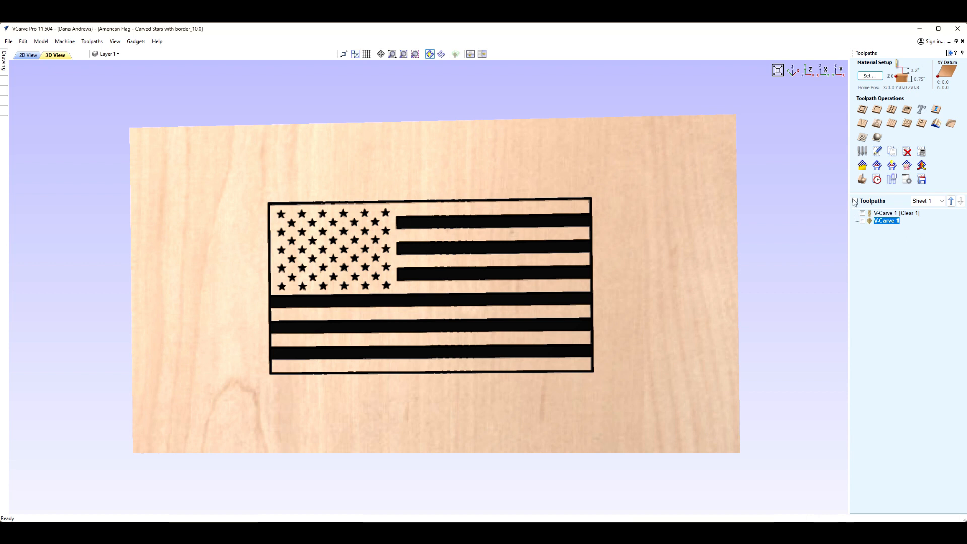
click(855, 201)
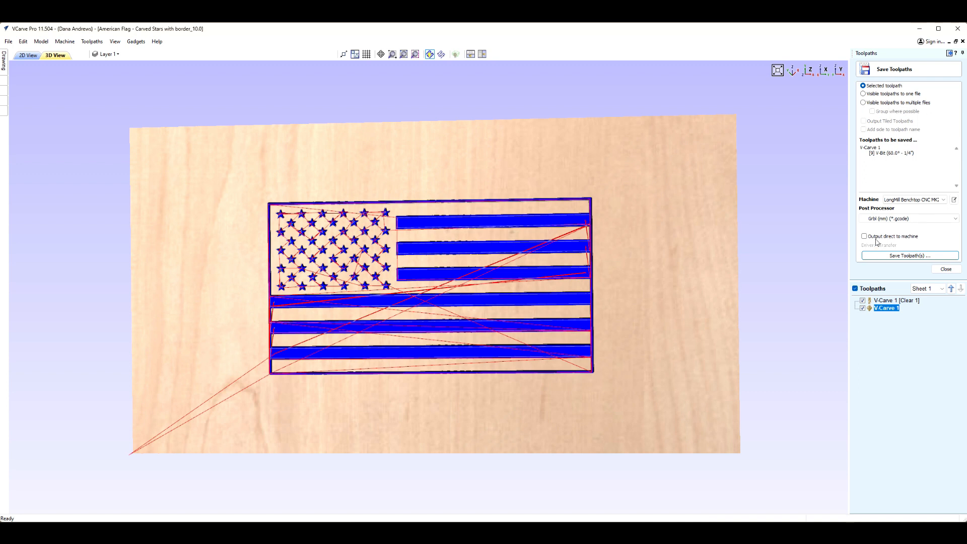
mouse_move(384, 309)
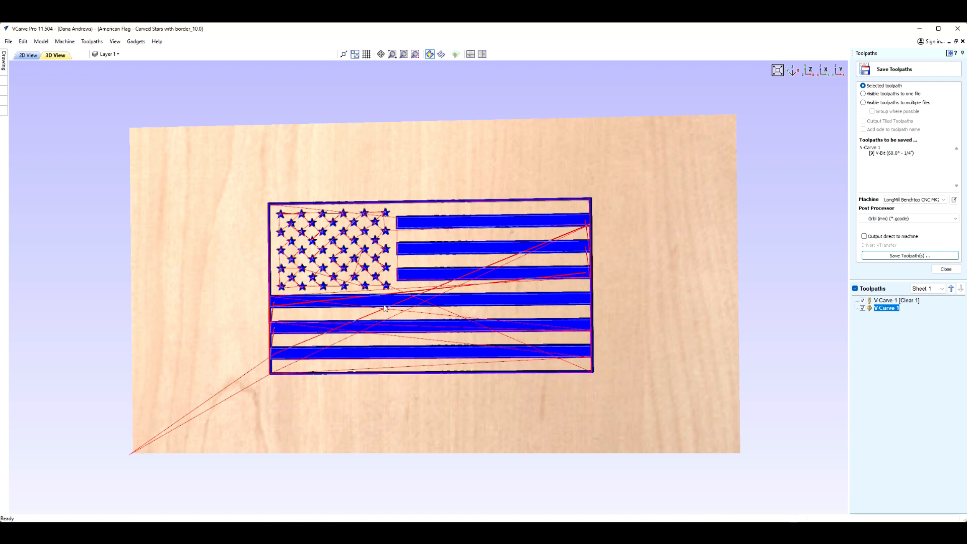
mouse_move(727, 340)
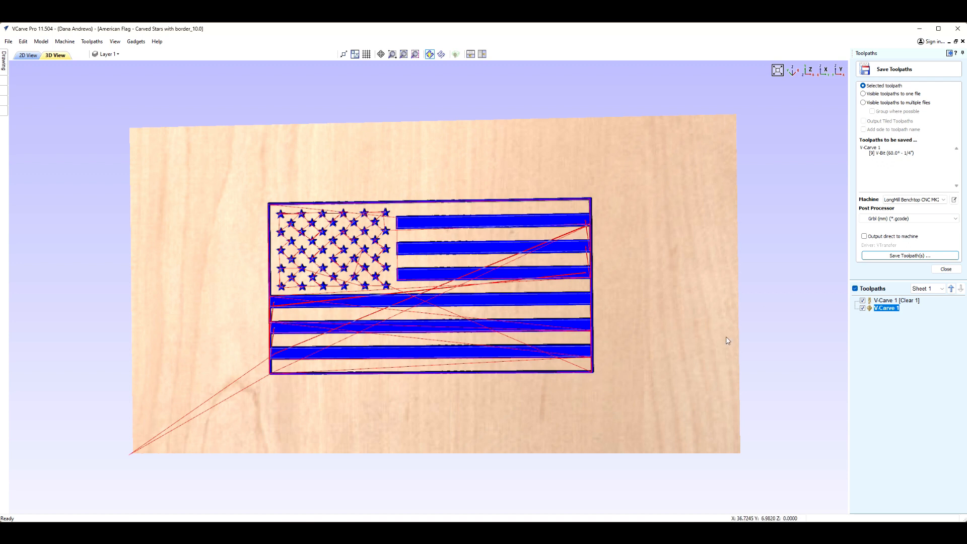
mouse_move(785, 313)
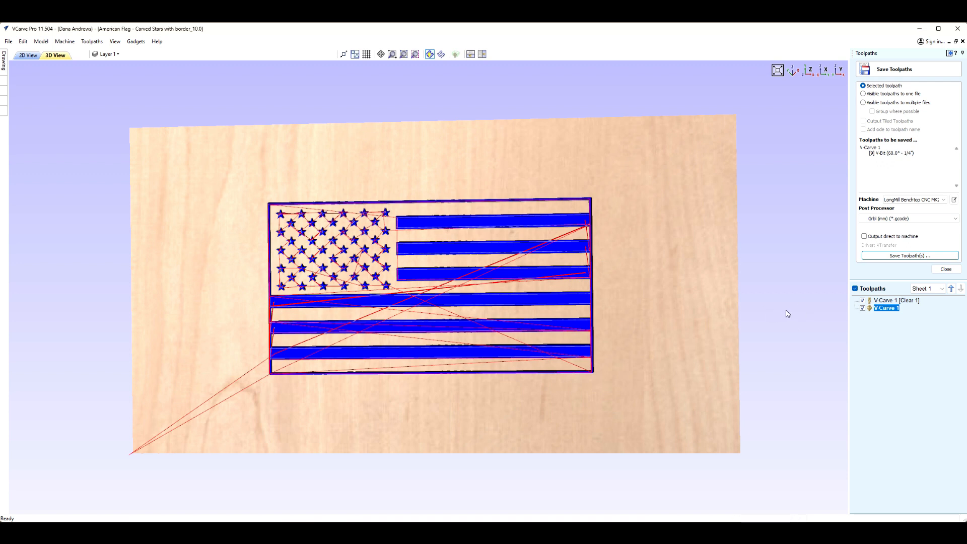
mouse_move(792, 283)
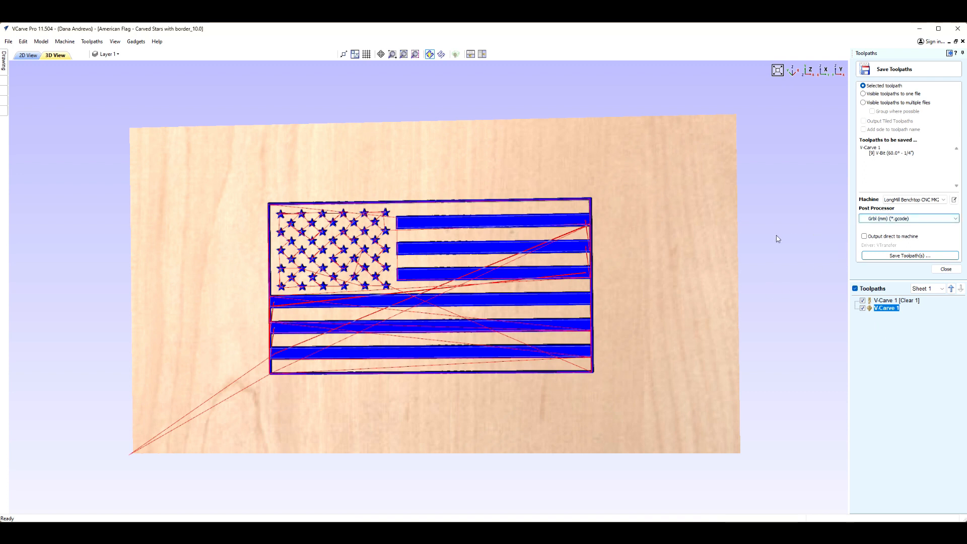
mouse_move(696, 258)
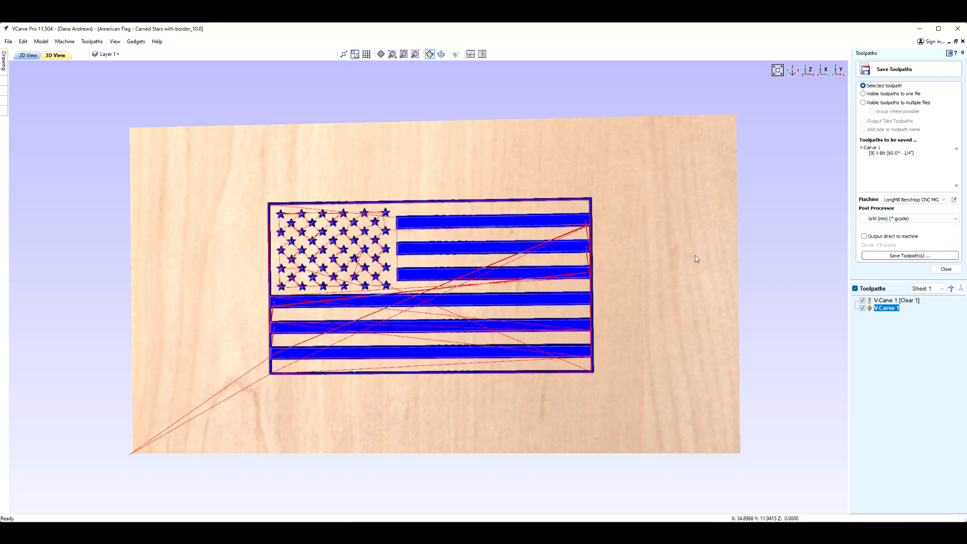
mouse_move(531, 236)
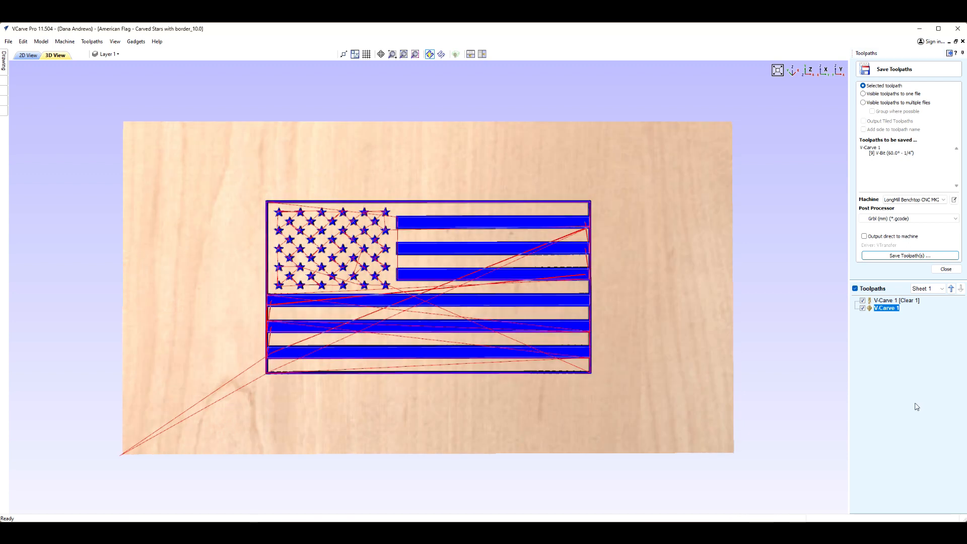
mouse_move(856, 328)
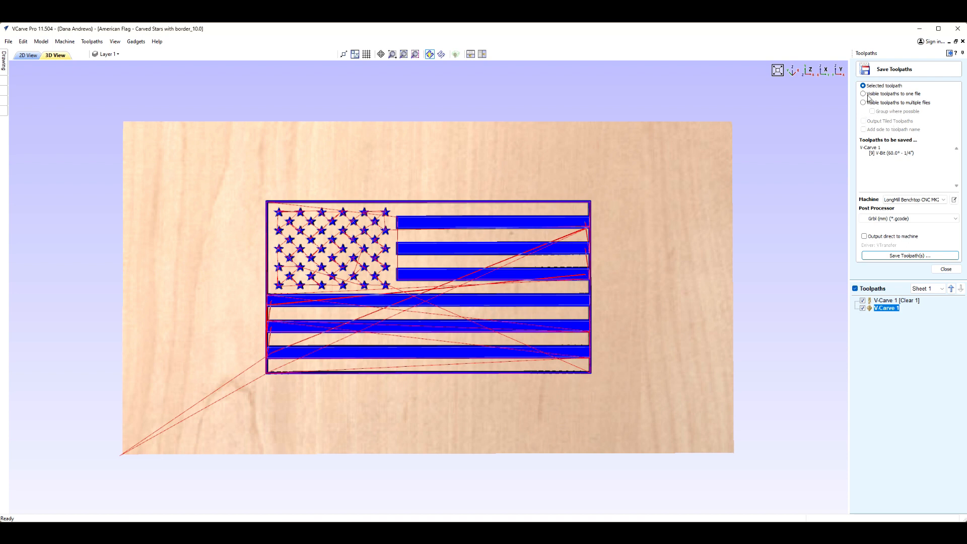
- Save visible toolpaths to multiple files, separating Clear 1 (1/8" end mill) and V-Carve 1 (60° V-bit)
click(863, 102)
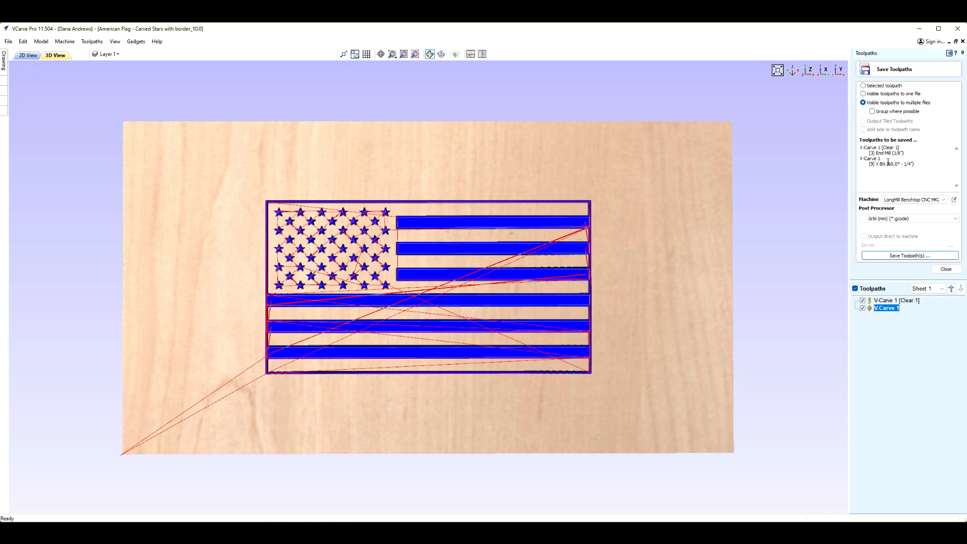
mouse_move(914, 253)
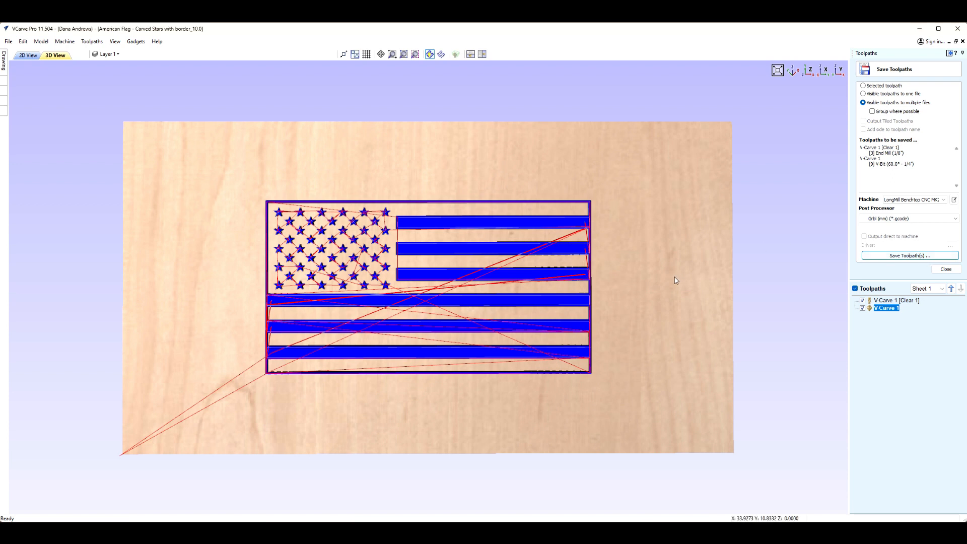
mouse_move(388, 384)
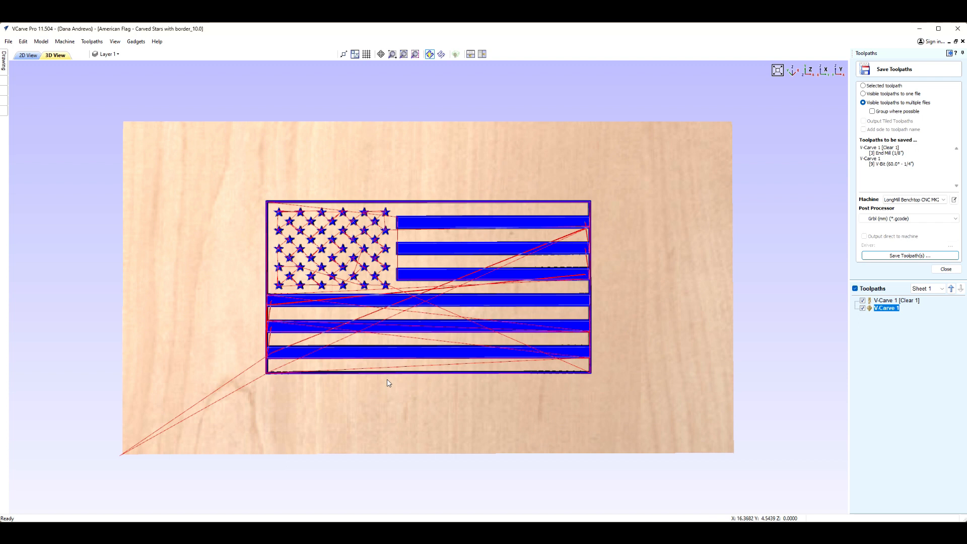
mouse_move(399, 430)
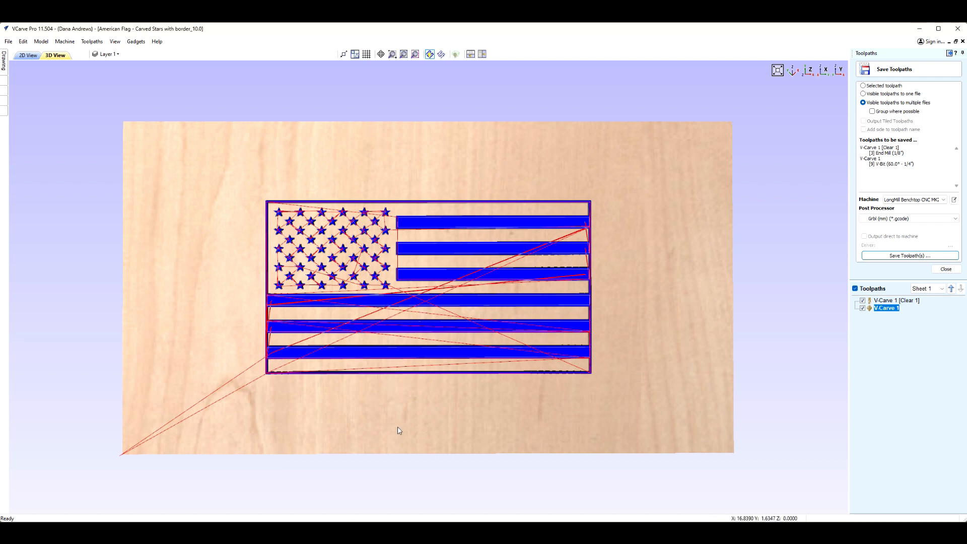
mouse_move(324, 417)
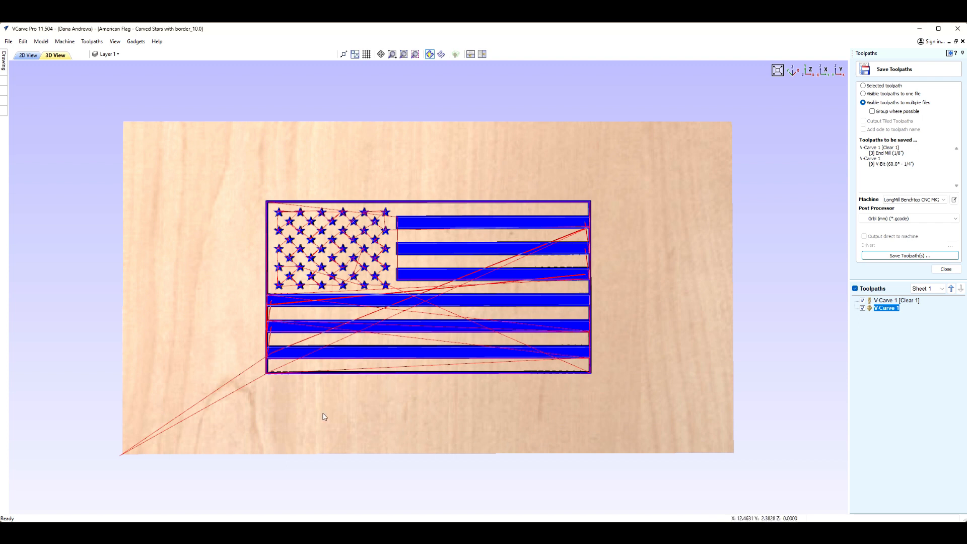
mouse_move(447, 376)
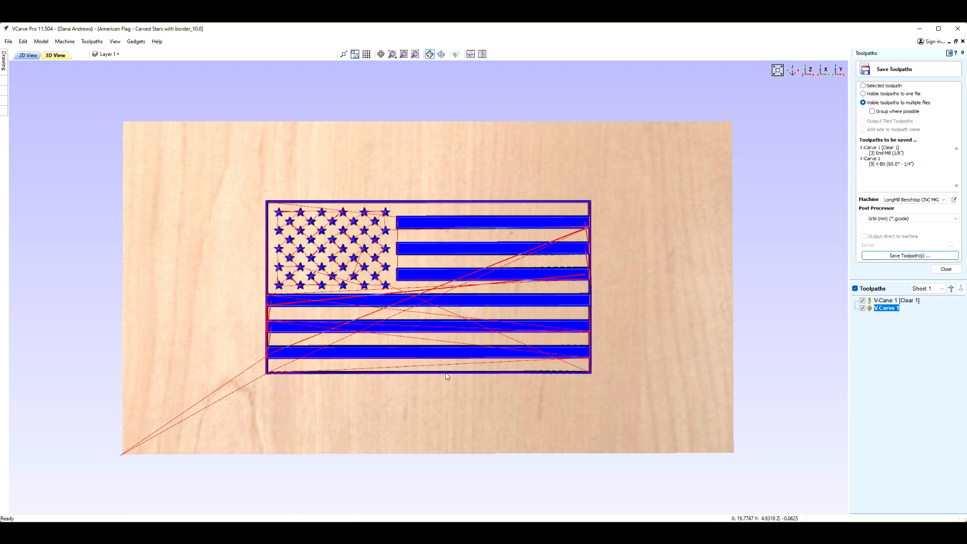
mouse_move(428, 378)
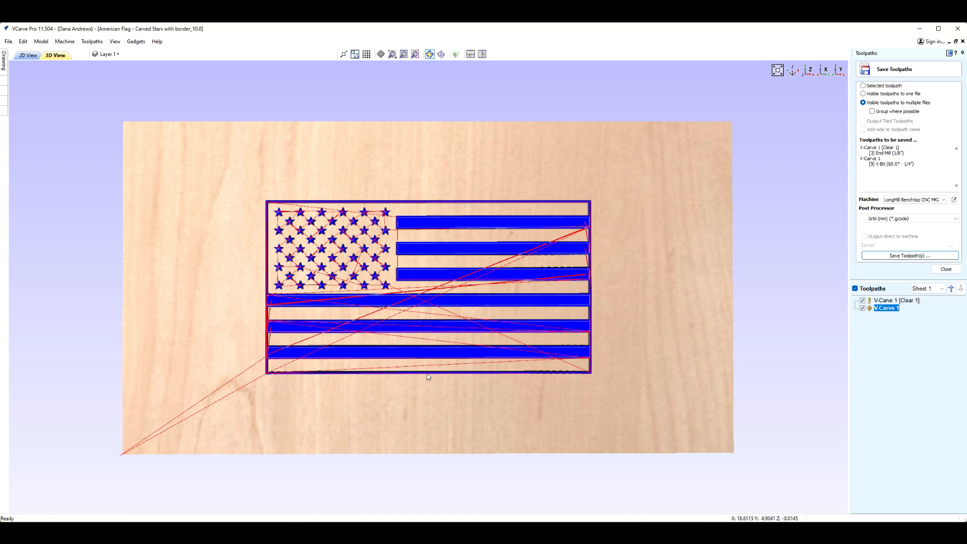
mouse_move(543, 376)
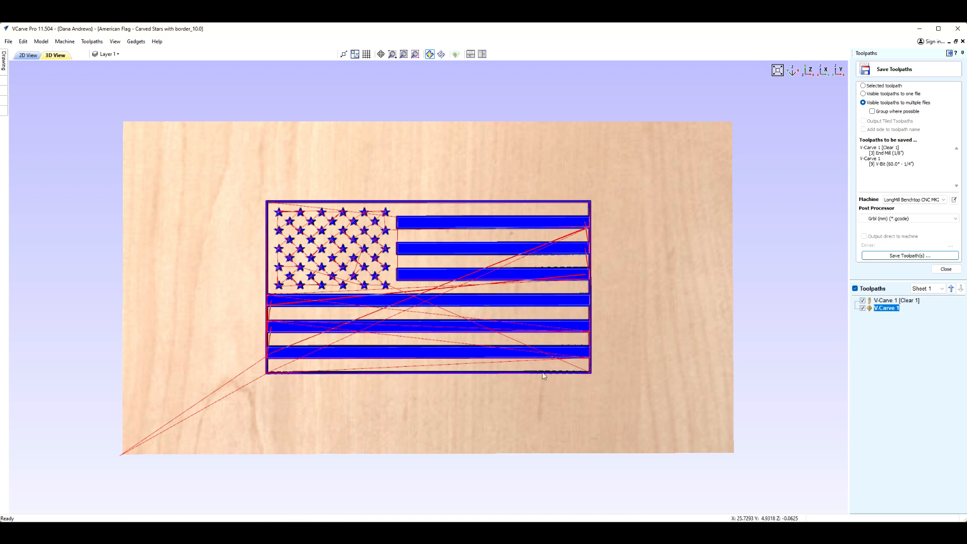